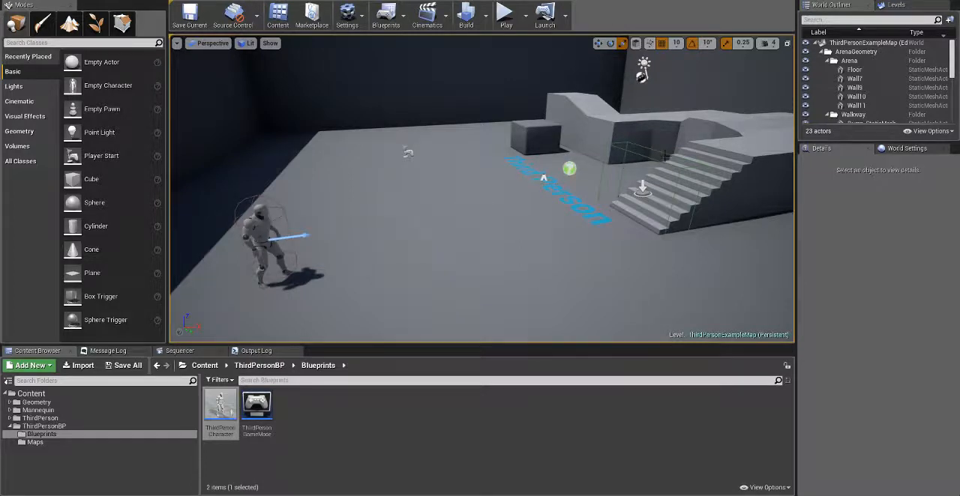
mouse_move(635, 189)
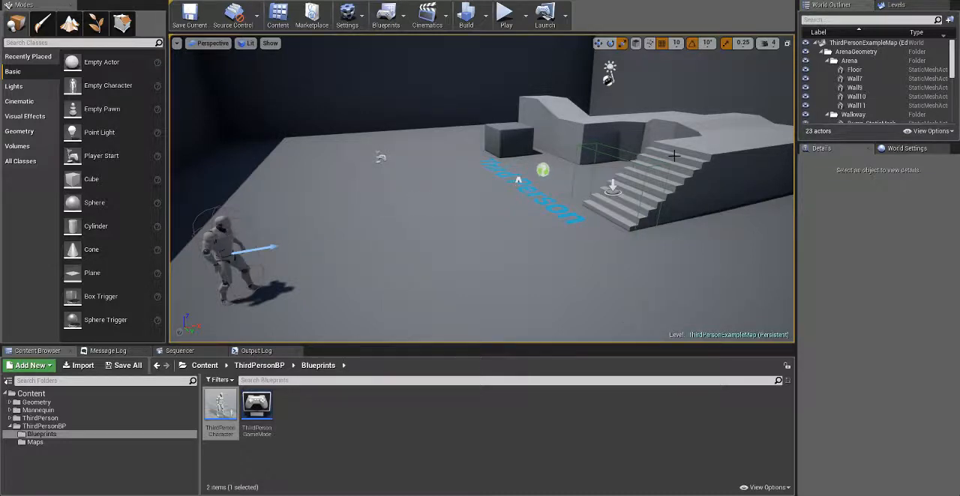
mouse_move(673, 157)
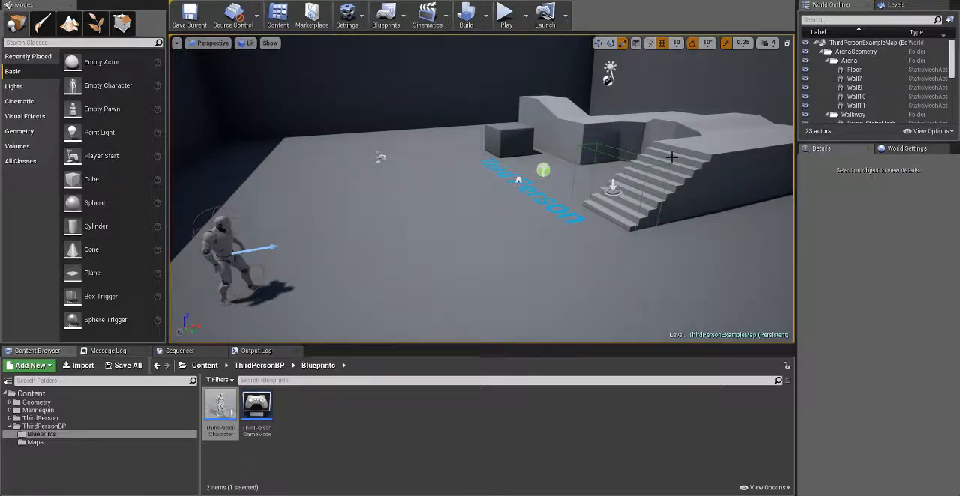
mouse_move(410, 193)
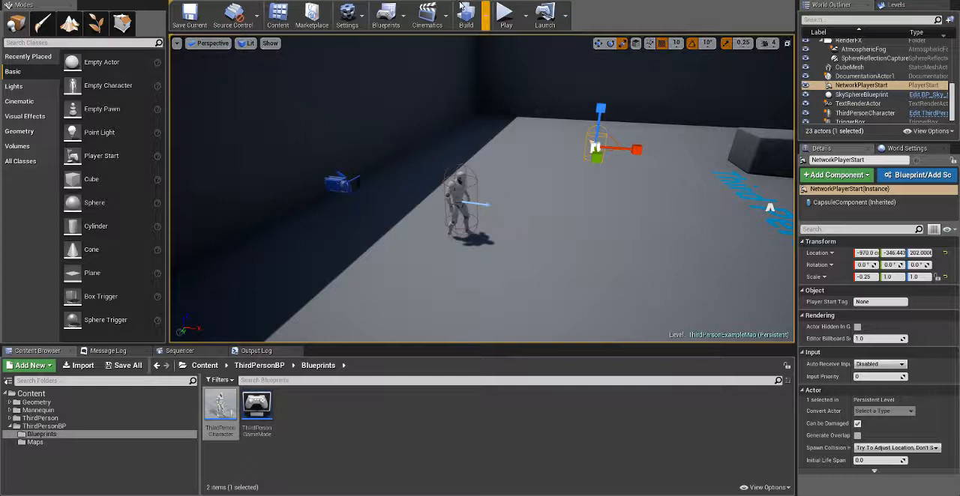
Step: Open the ThirdPersonBP content folder that contains the CustomGi asset
left_click(505, 14)
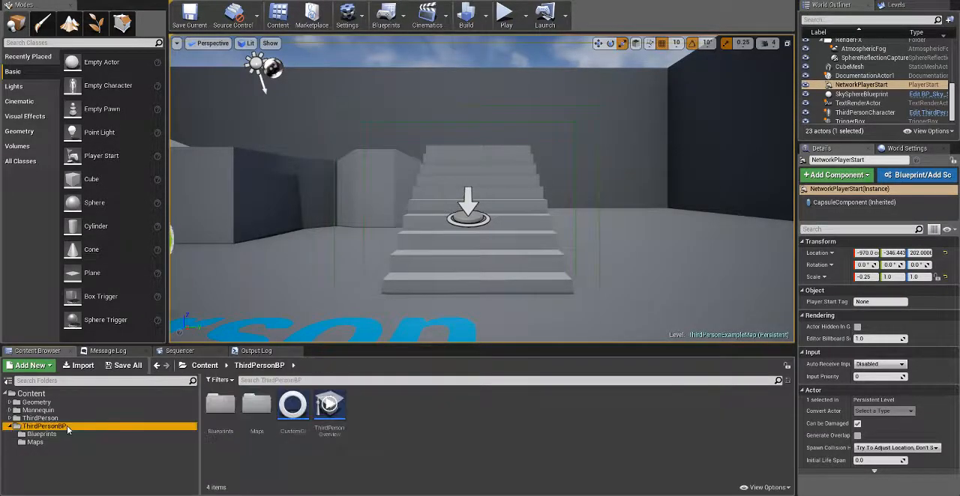
left_click(292, 407)
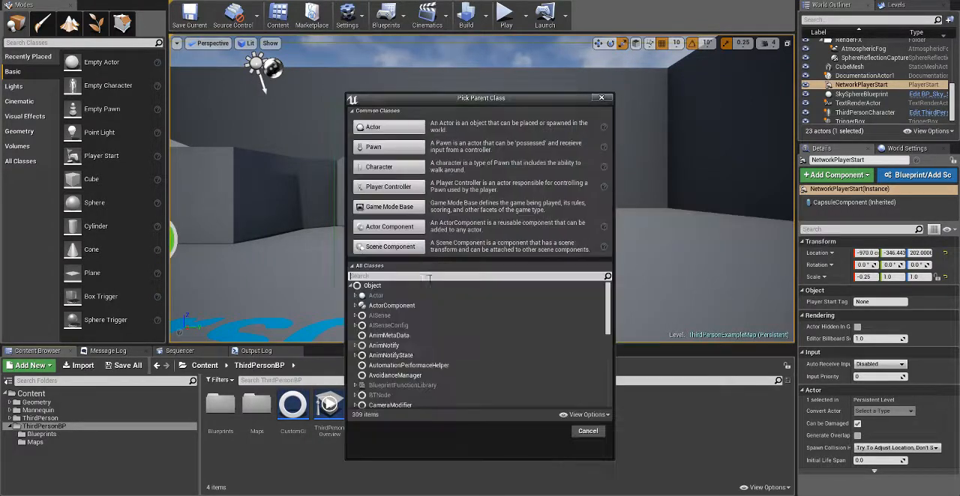
left_click(370, 265)
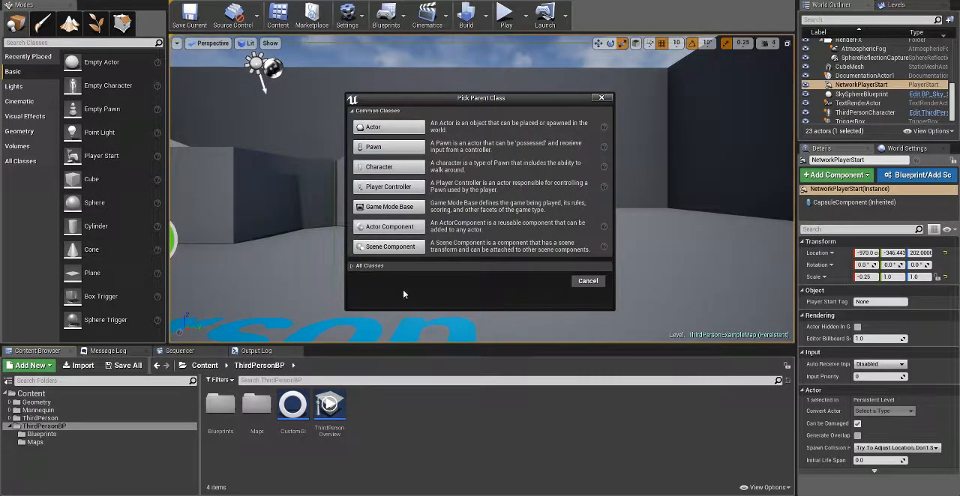
left_click(369, 265)
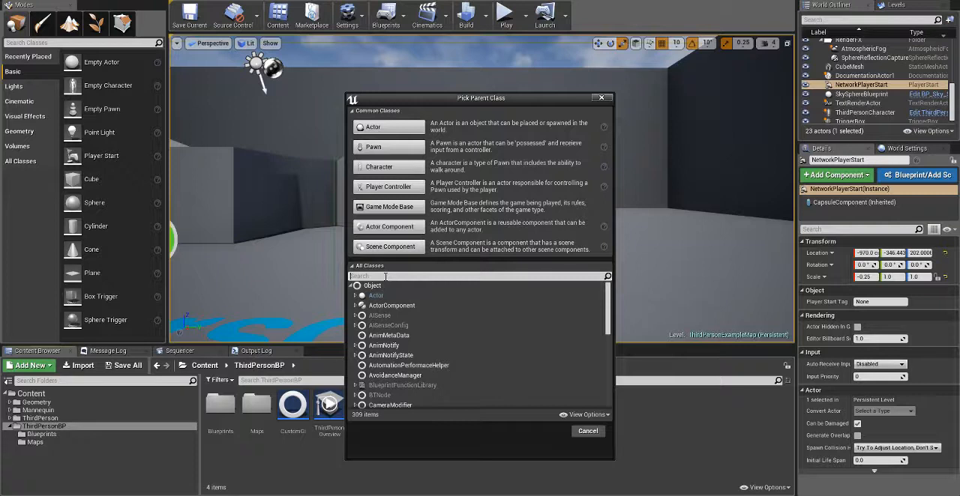
type("game instance")
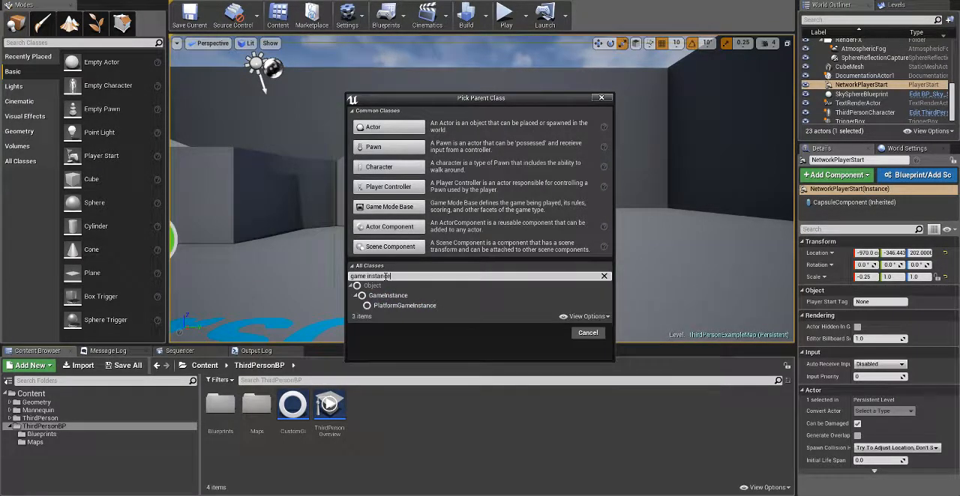
left_click(388, 295)
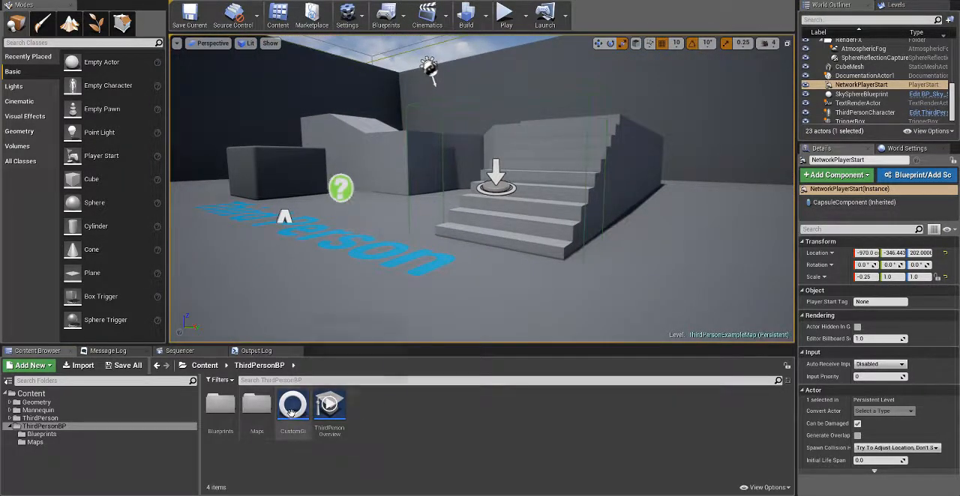
left_click(292, 416)
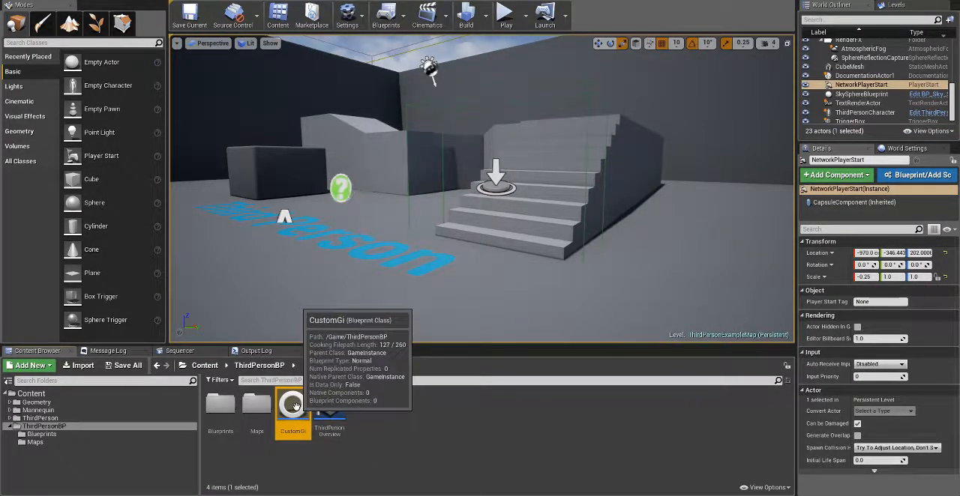
double_click(292, 405)
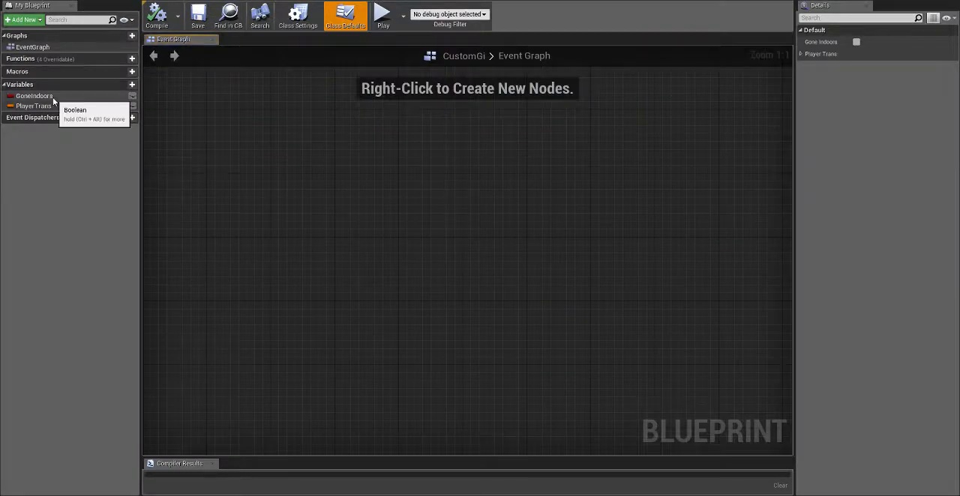
left_click(33, 96)
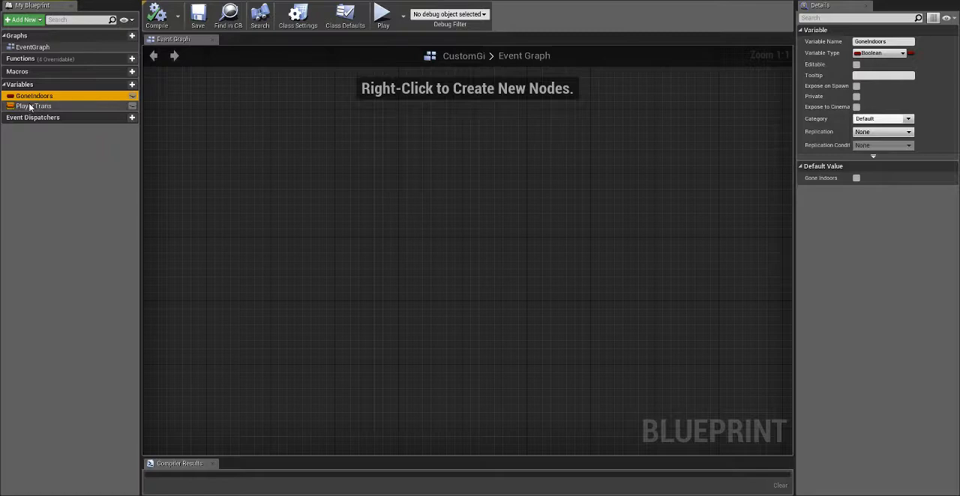
left_click(33, 105)
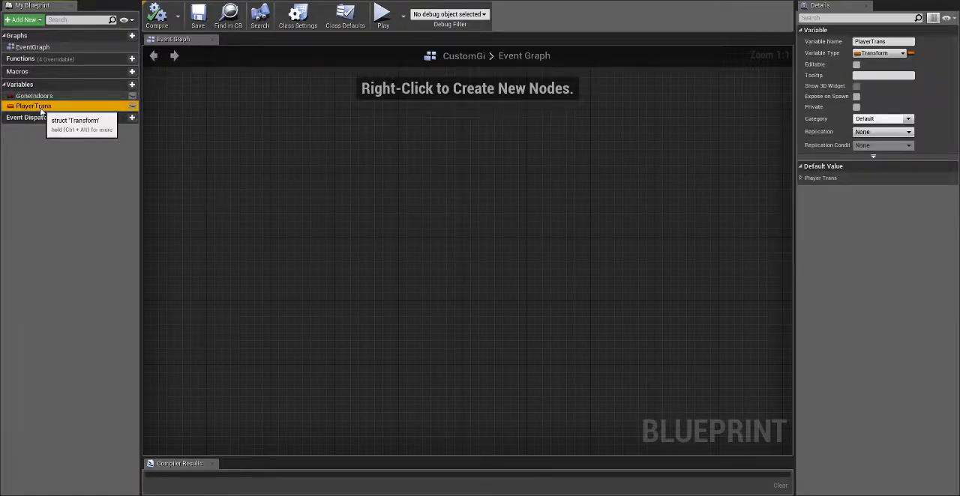
left_click(903, 53)
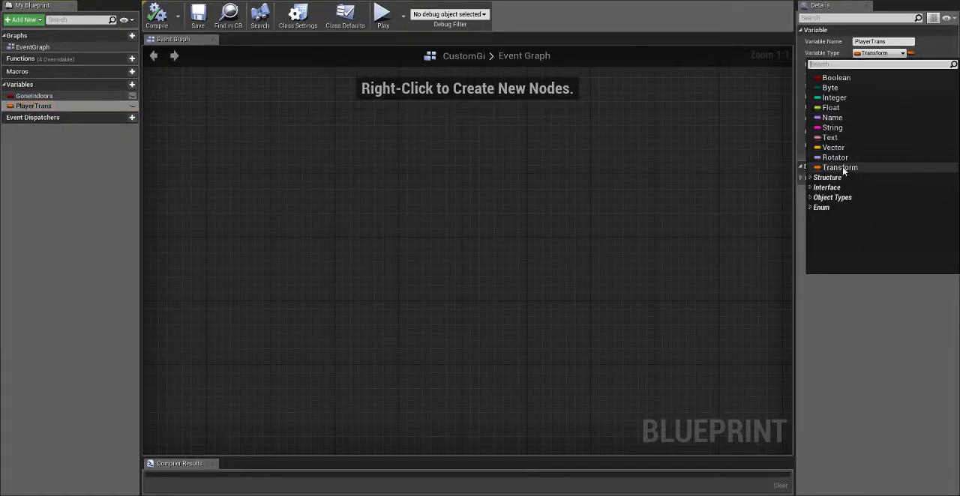
left_click(840, 168)
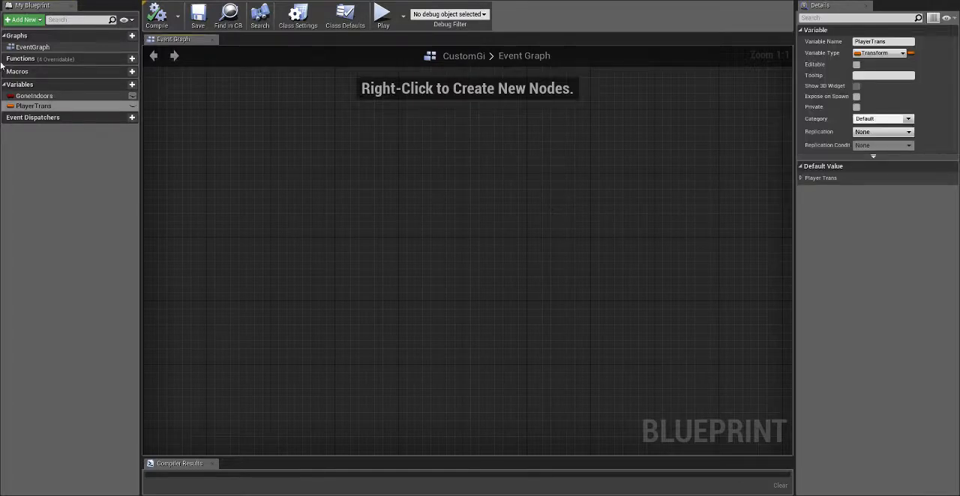
left_click(34, 106)
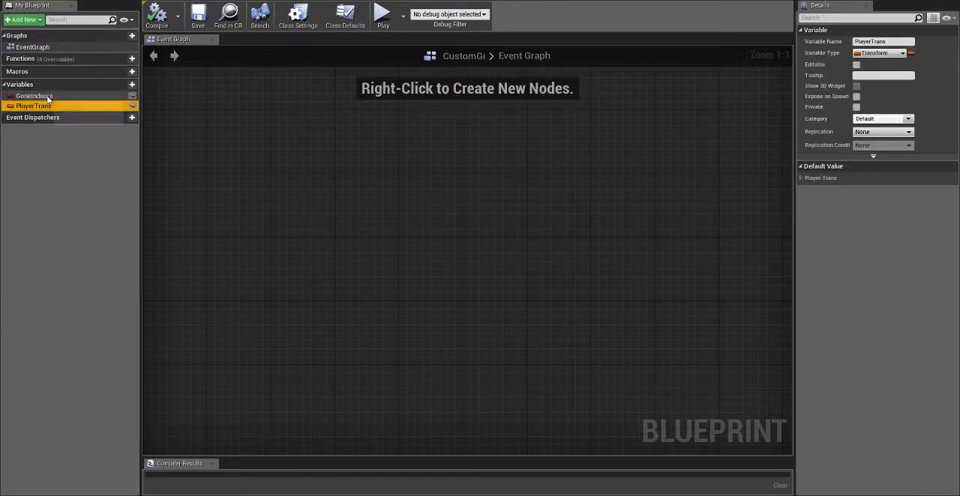
left_click(34, 95)
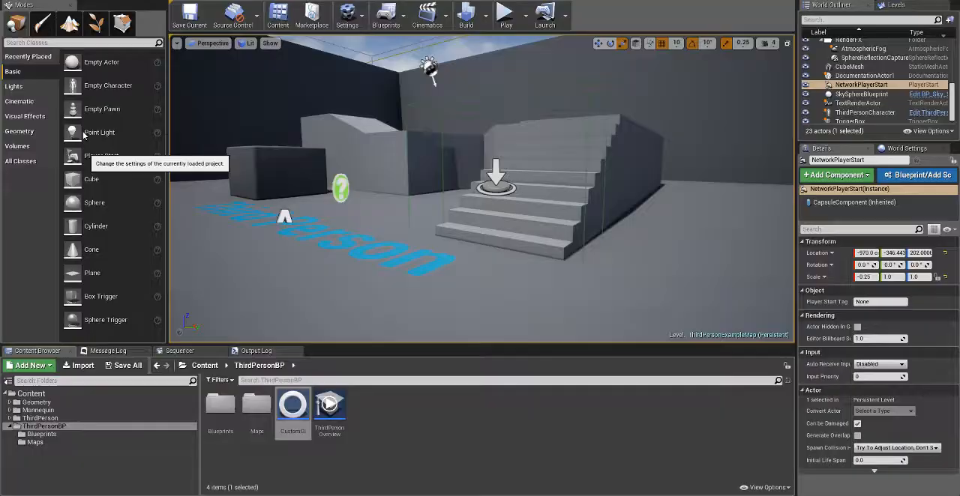
Step: Set Maps & Modes' Game Instance Class to CustomGi in Project Settings
left_click(338, 17)
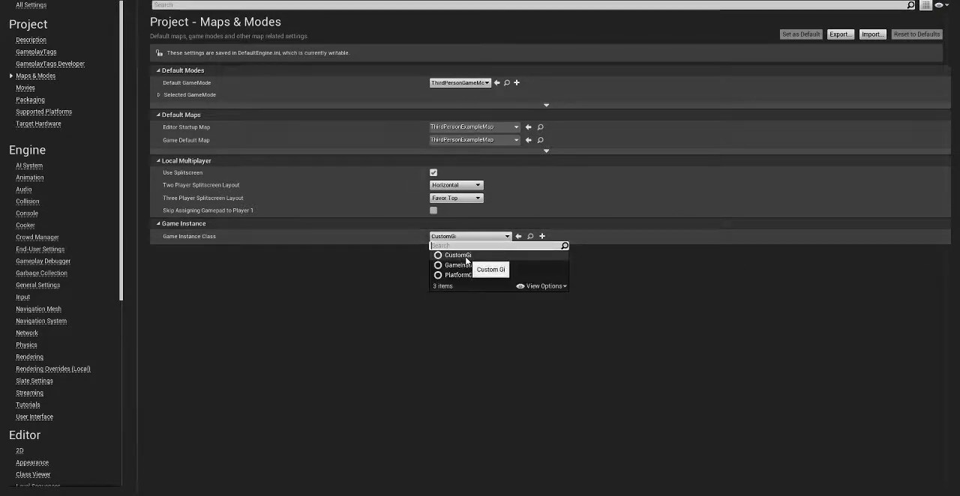
left_click(452, 255)
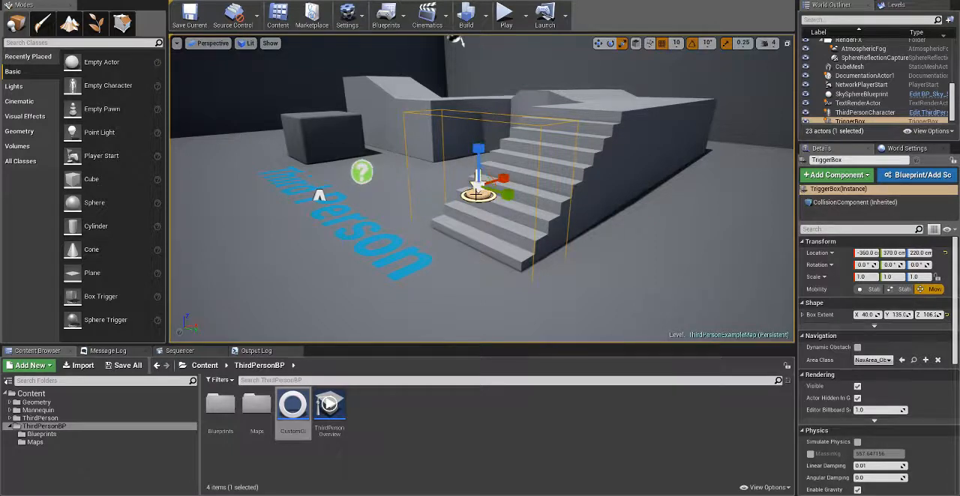
Step: Jump to the TriggerBox's event in the Level Blueprint and scroll down to Event BeginPlay
right_click(480, 193)
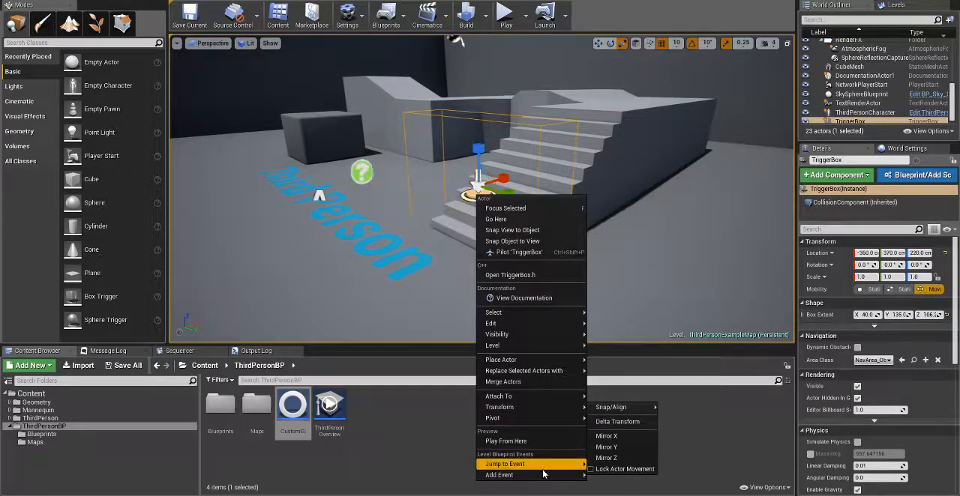
left_click(500, 475)
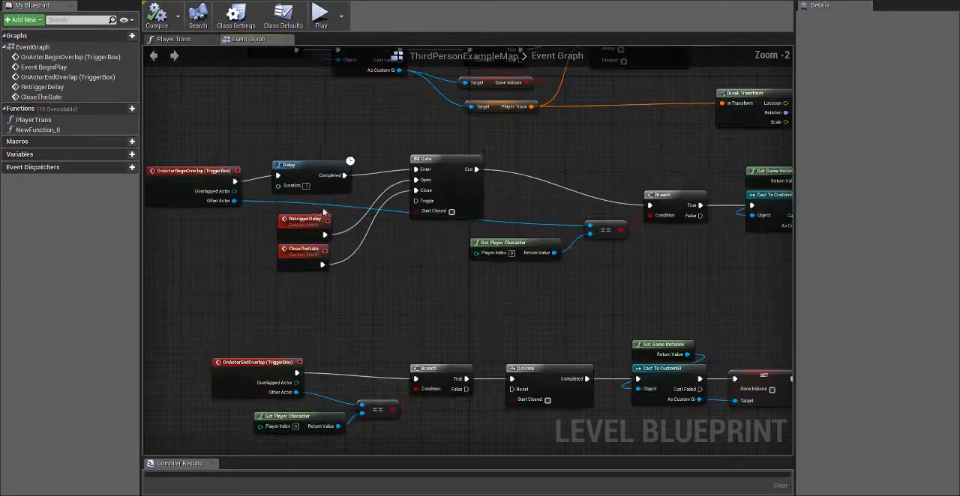
scroll("down", 3)
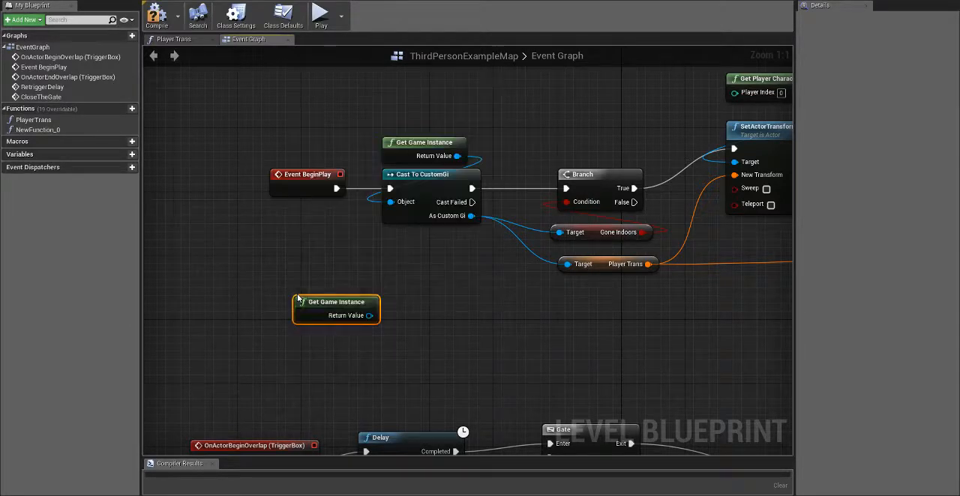
Step: Cast the Get Game Instance output to CustomGi
left_click_drag(369, 315, 442, 304)
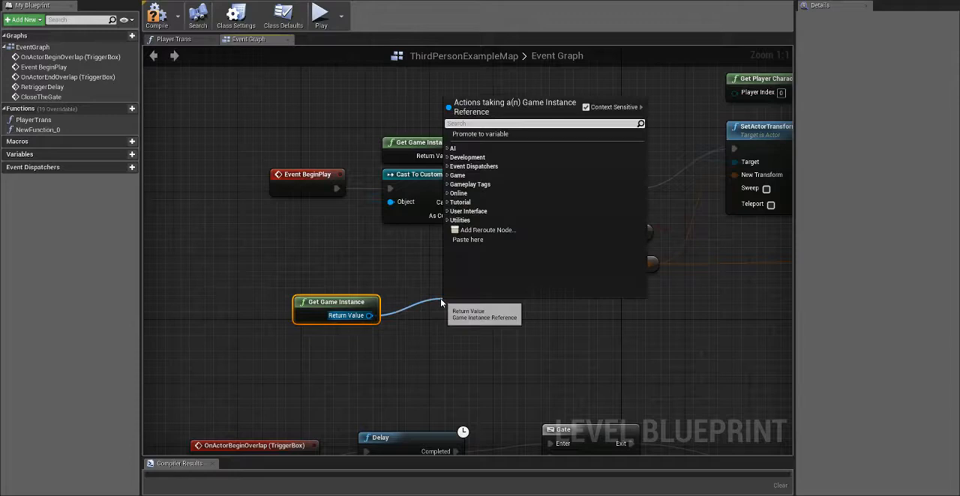
type("cast to")
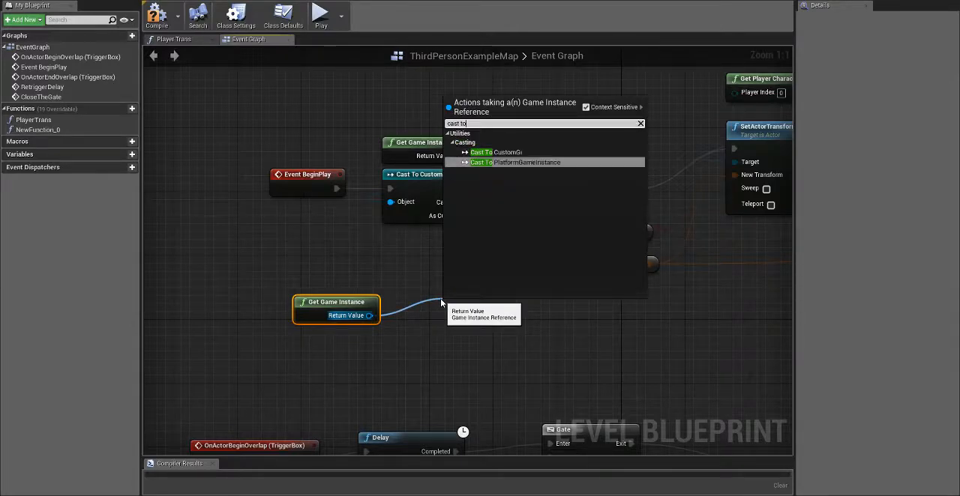
left_click(480, 152)
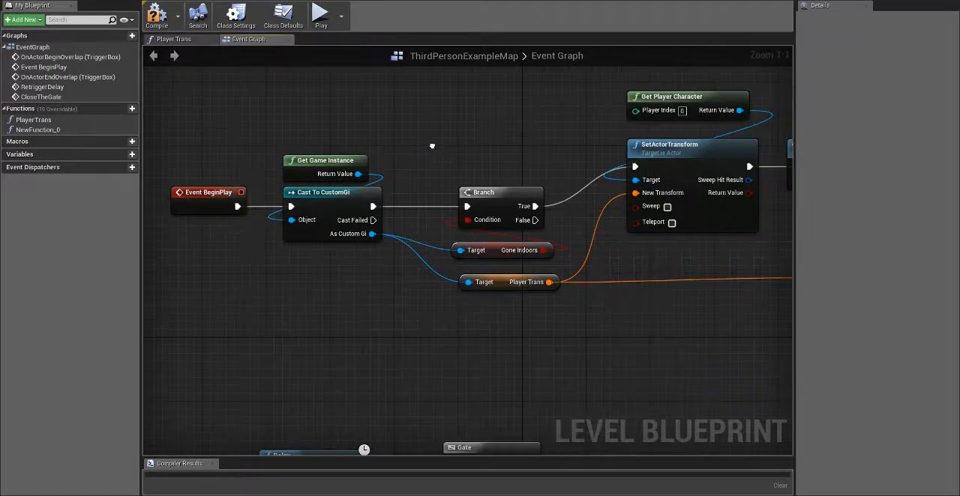
Step: Add a Get node from the CustomGi cast output
left_click_drag(371, 233, 431, 326)
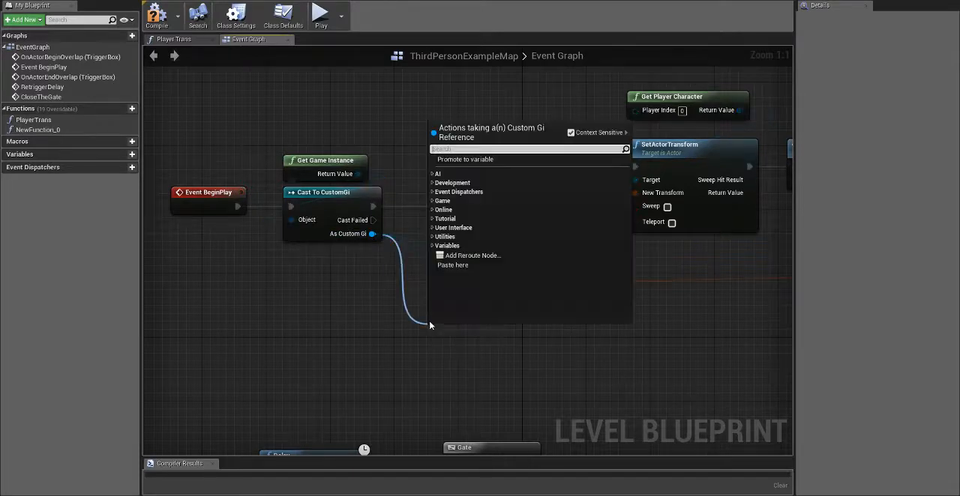
type("get")
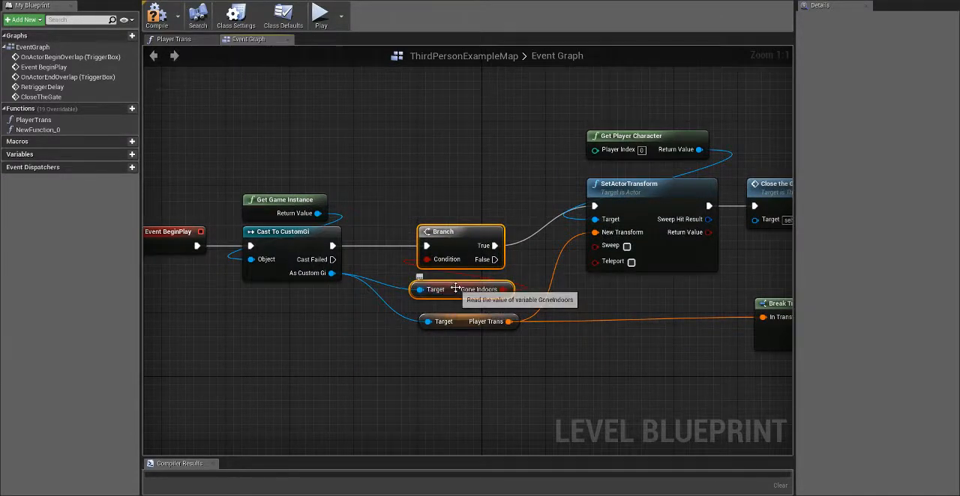
mouse_move(428, 270)
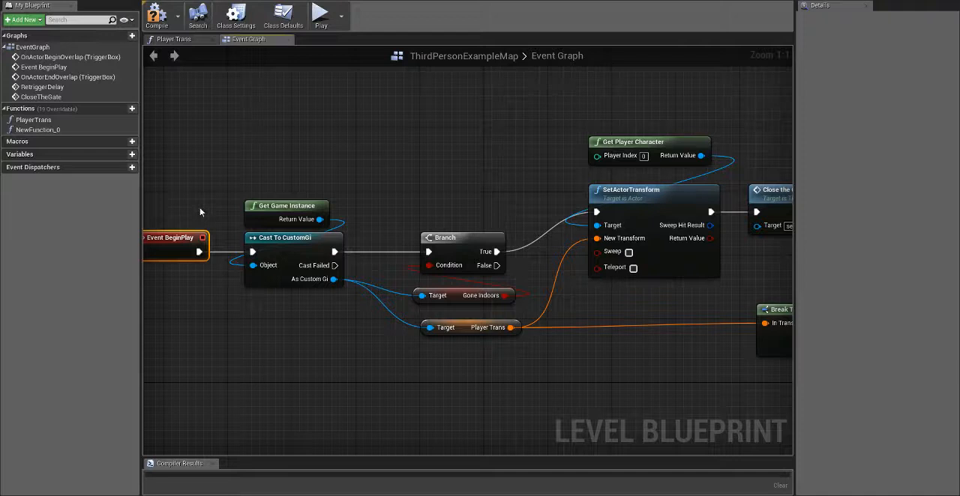
left_click(478, 296)
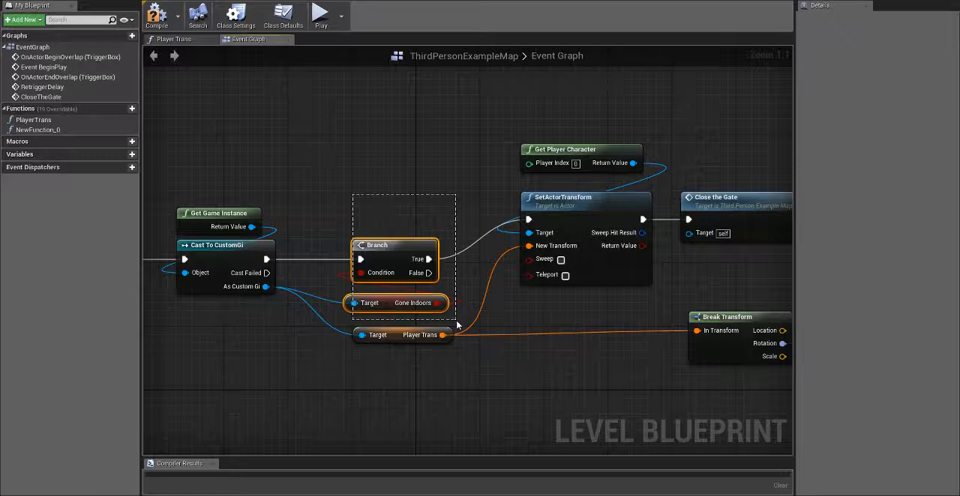
mouse_move(429, 275)
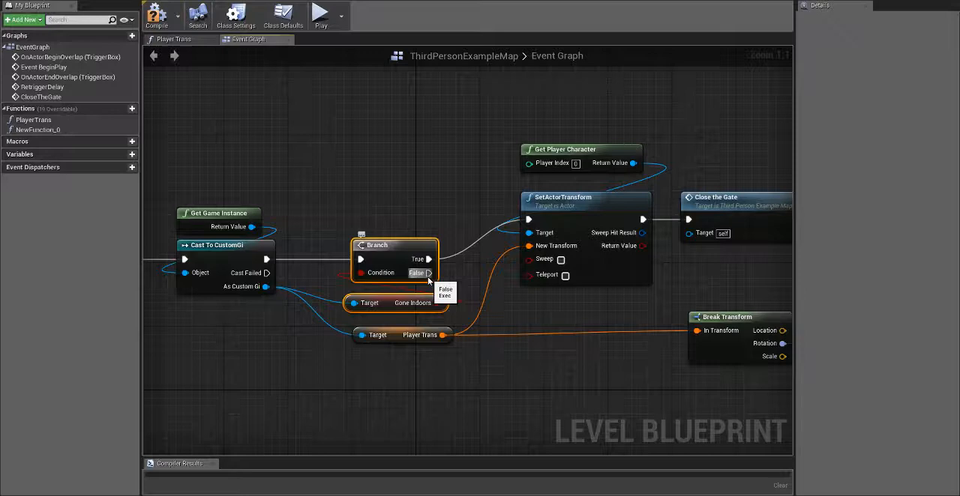
mouse_move(375, 185)
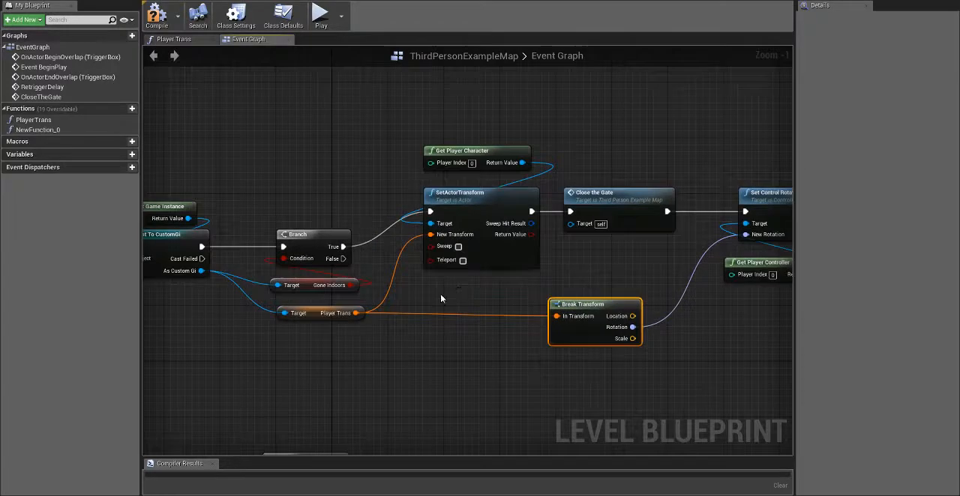
left_click(320, 314)
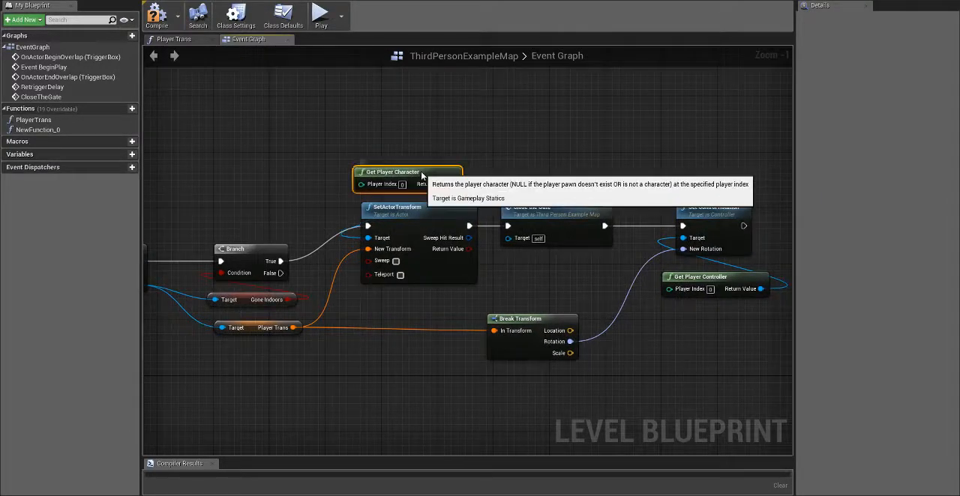
left_click_drag(408, 171, 316, 122)
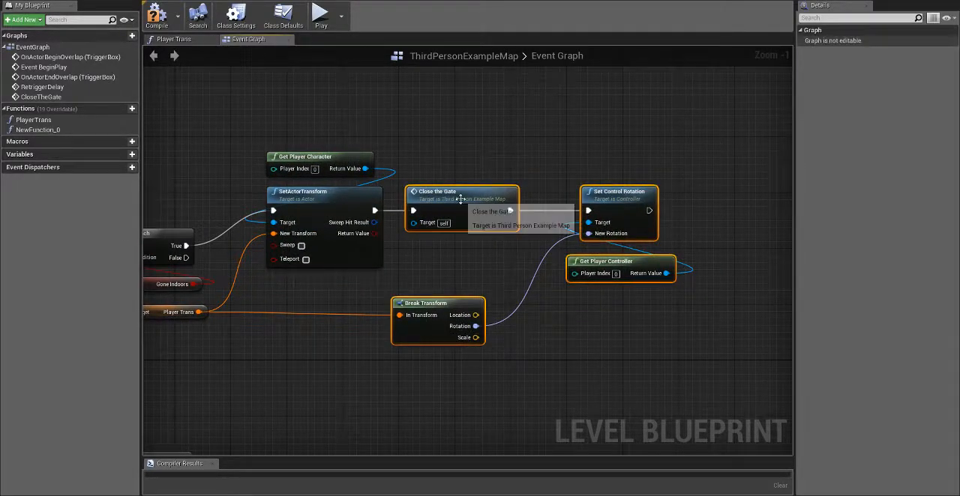
scroll("down", 3)
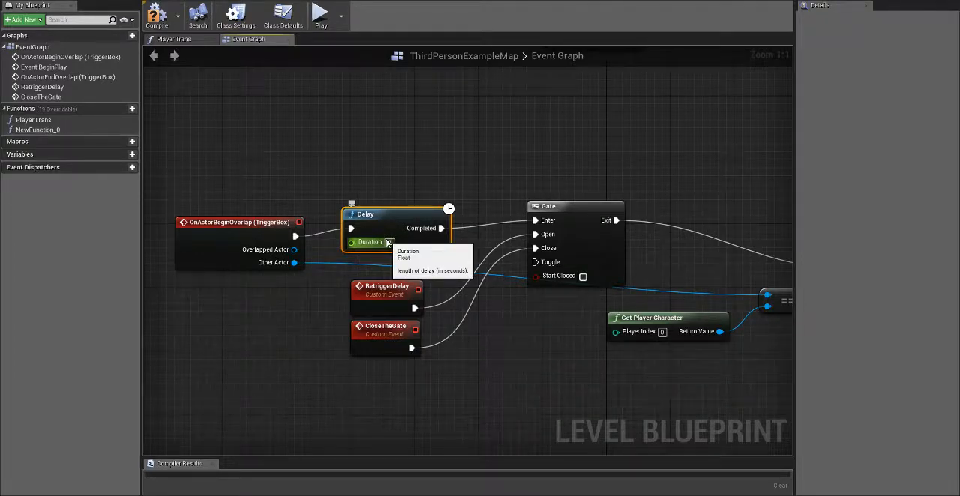
Step: Set the overlap chain's Delay Duration to 25 seconds
scroll("down", 3)
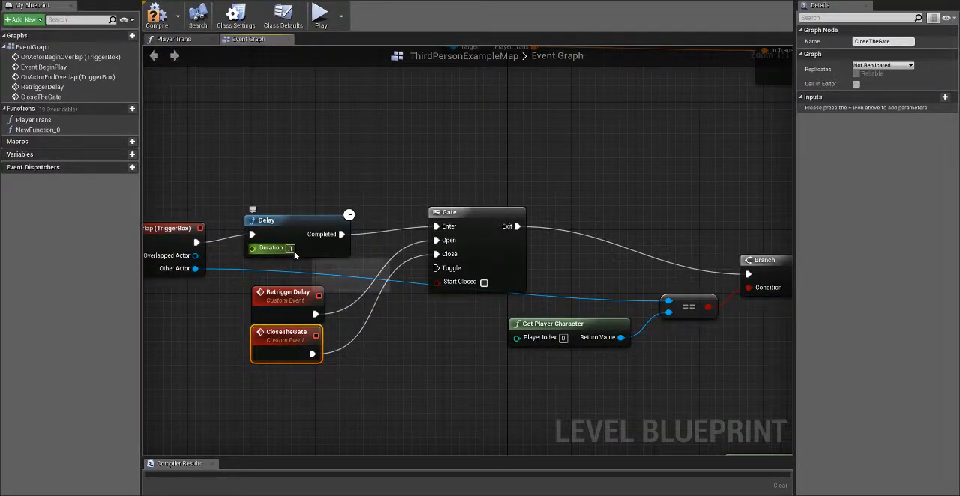
type("25")
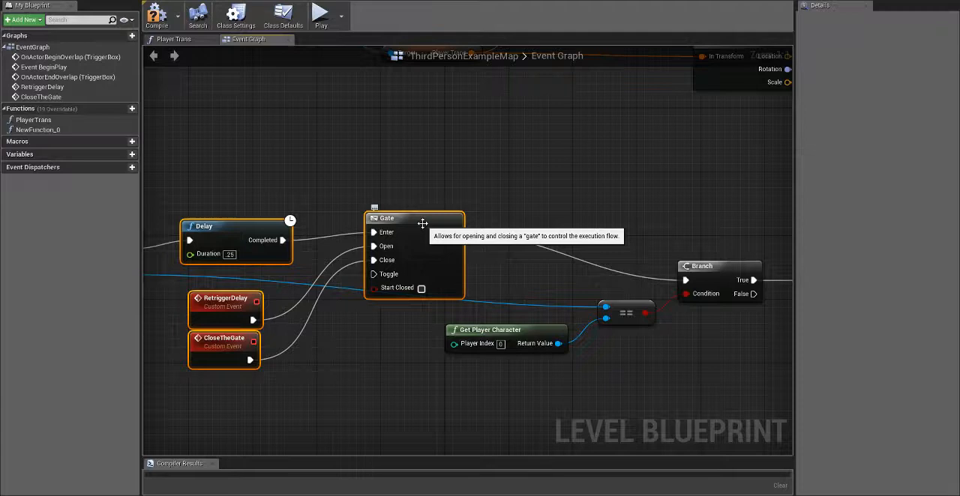
mouse_move(221, 174)
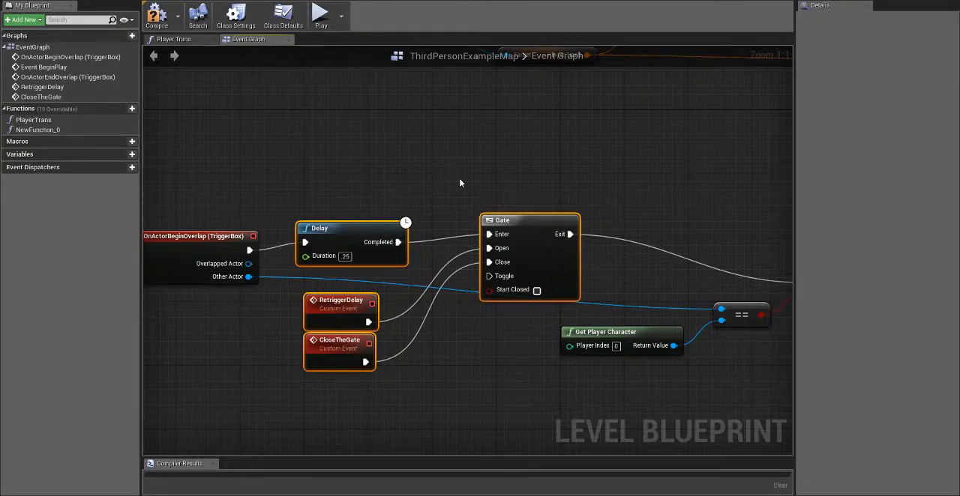
mouse_move(532, 288)
type("custo")
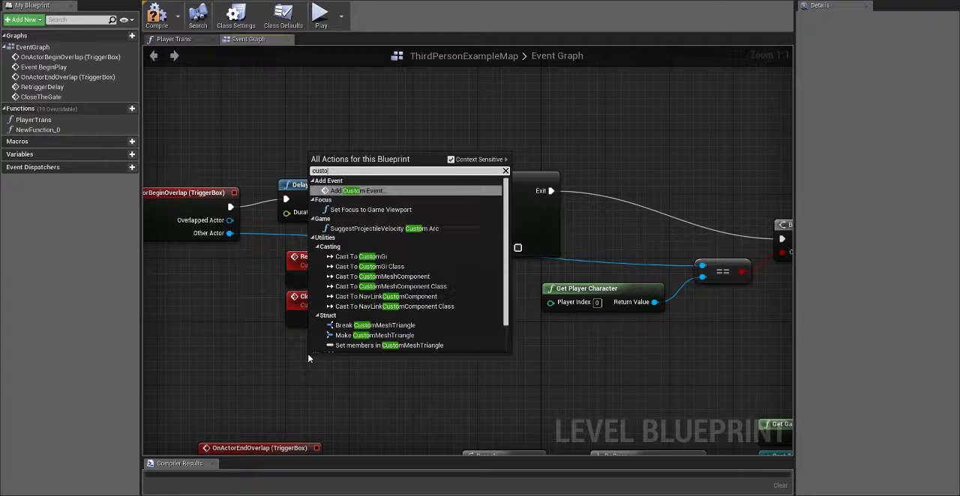
left_click(360, 189)
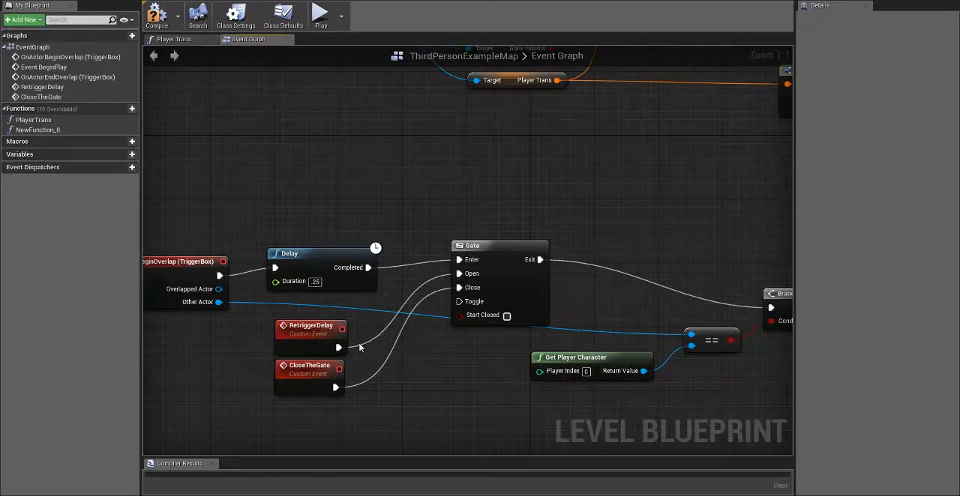
left_click(310, 328)
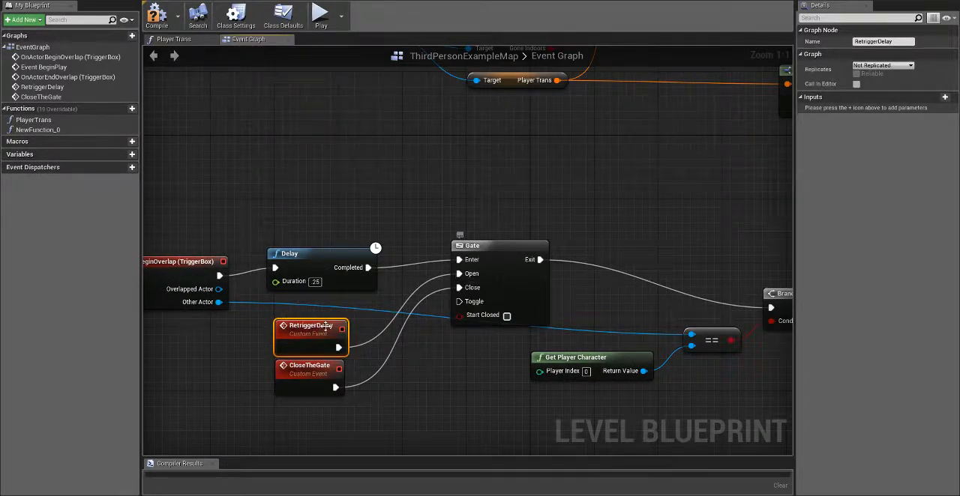
left_click(306, 366)
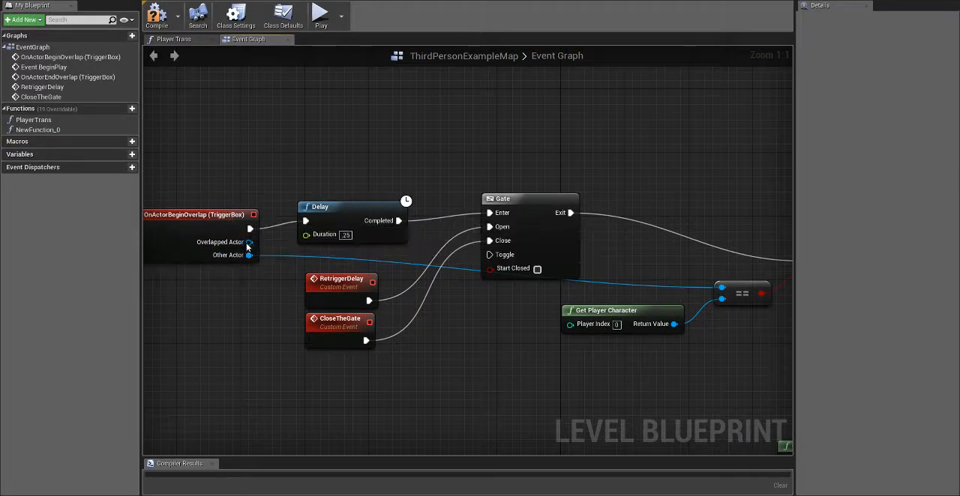
left_click_drag(249, 255, 403, 272)
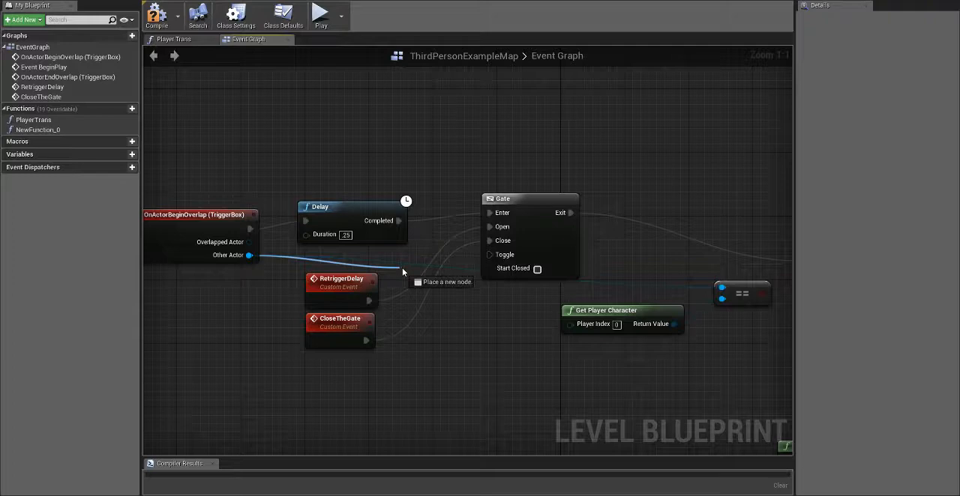
left_click(403, 272)
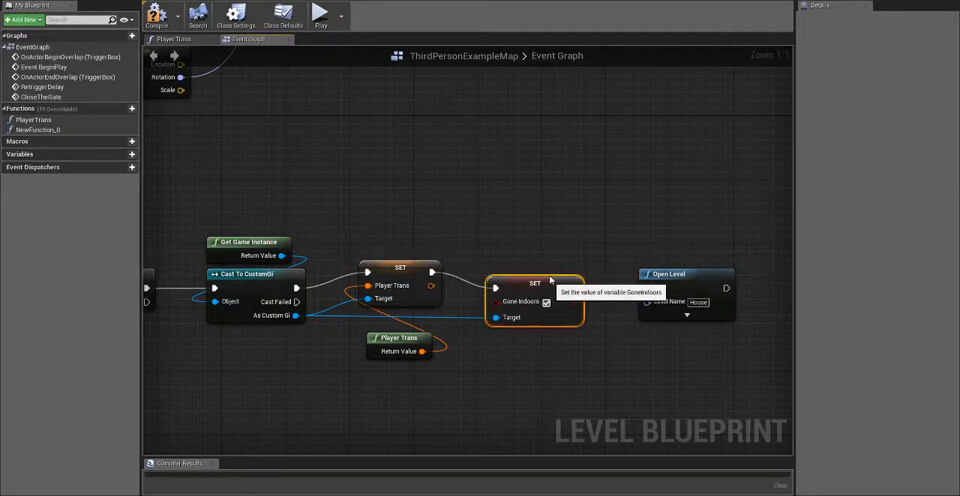
Step: Open the Player Trans function graph from My Blueprint
left_click(546, 302)
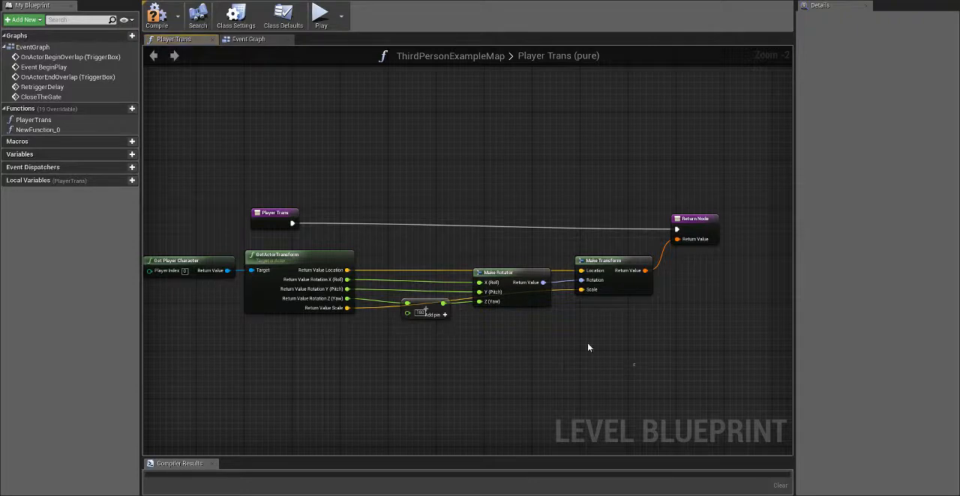
mouse_move(454, 170)
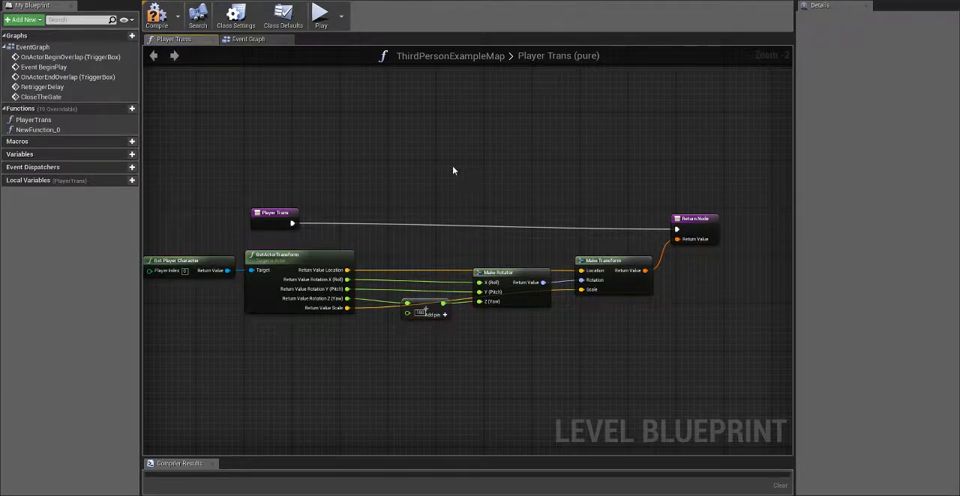
Step: Collapse the selected GetActorTransform, Make Rotator and Make Transform nodes into a function
left_click(252, 39)
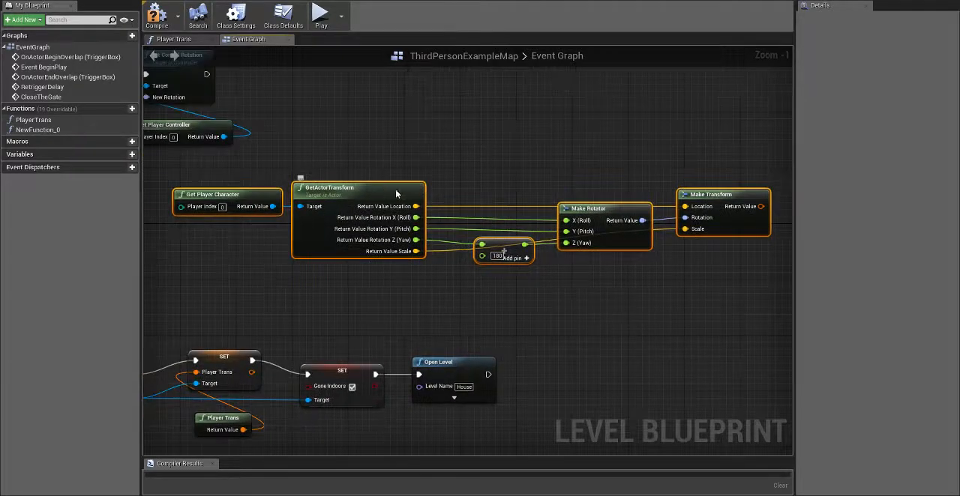
right_click(383, 193)
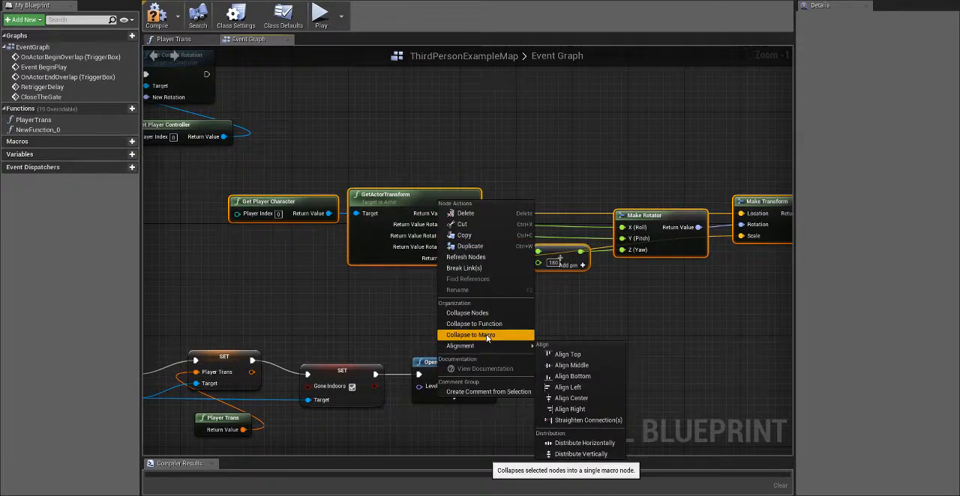
left_click(474, 324)
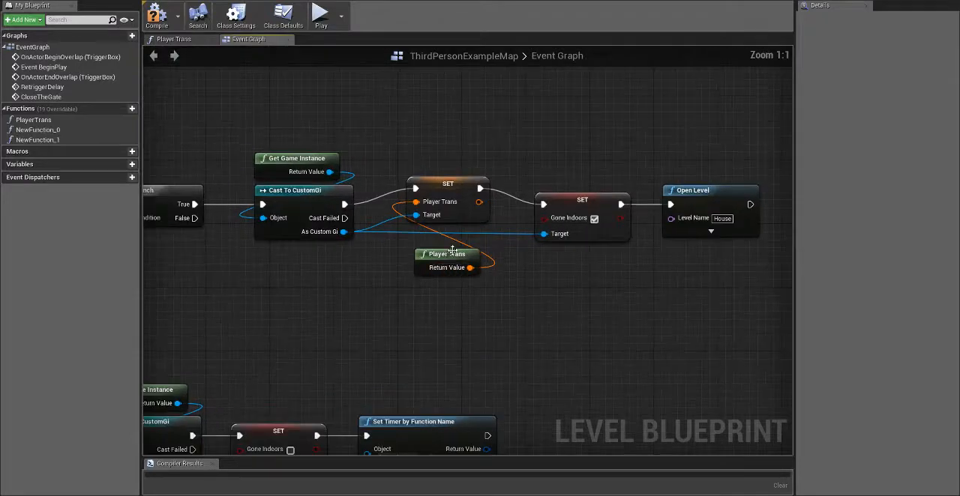
Step: In Player Trans, add GetActorTransform and split its Return Value into location, rotation and roll/pitch/yaw
left_click(446, 254)
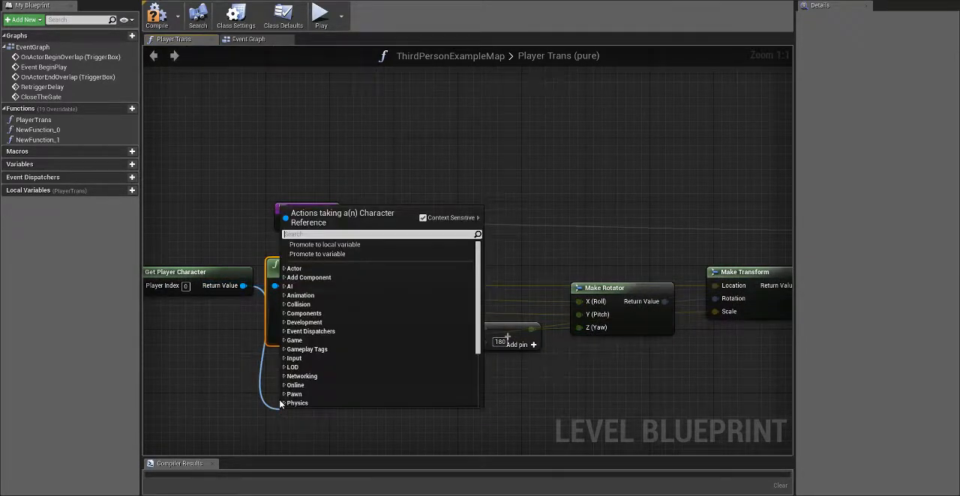
type("get actor tras")
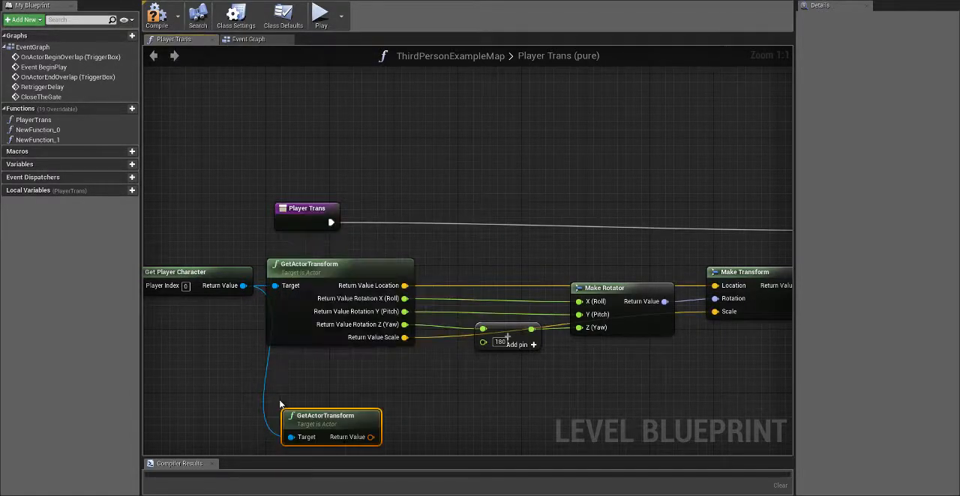
right_click(332, 352)
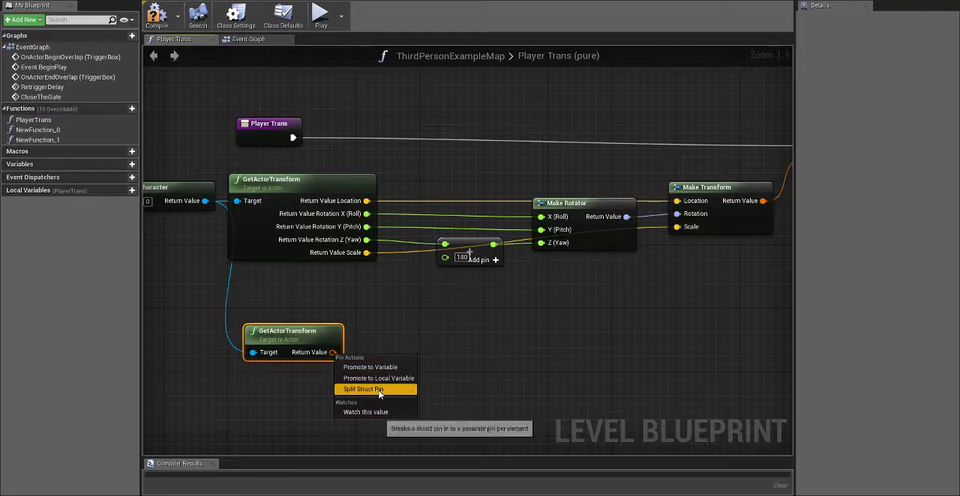
left_click(363, 389)
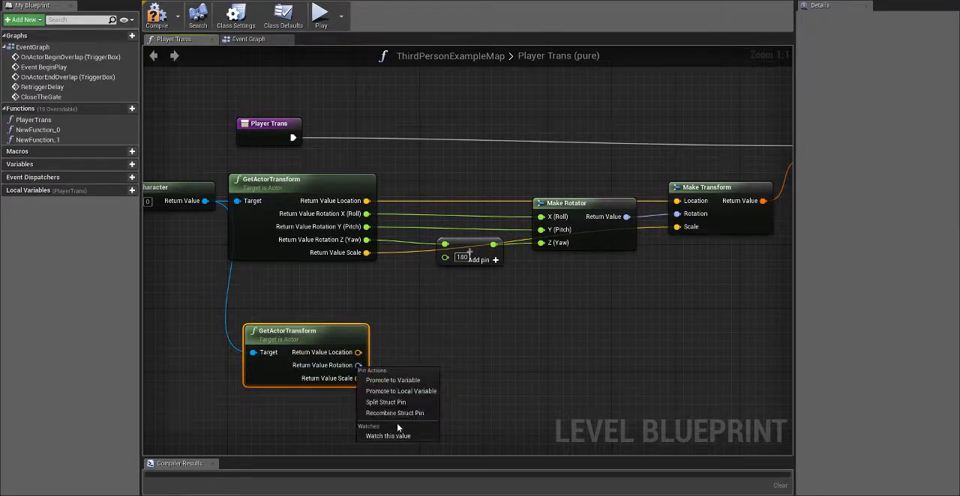
left_click(385, 402)
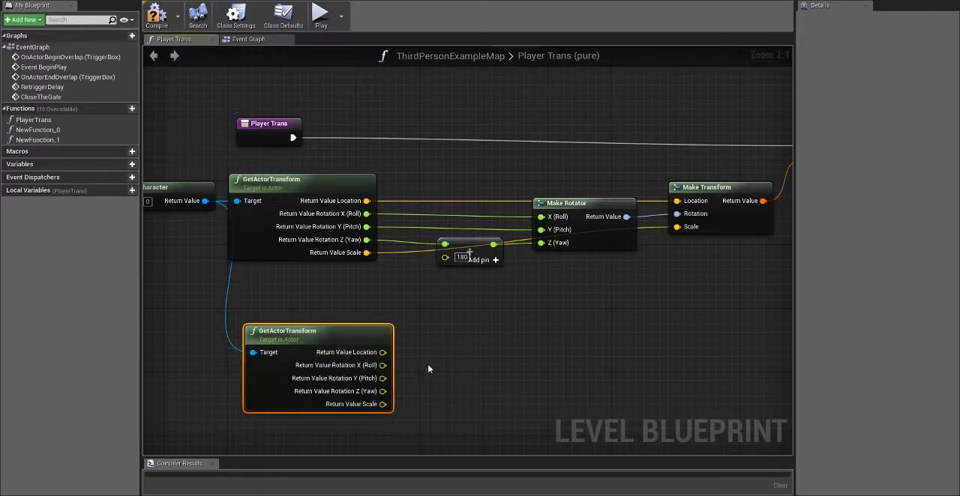
Step: Move the add-180 yaw node below Make Rotator
left_click_drag(318, 331, 301, 275)
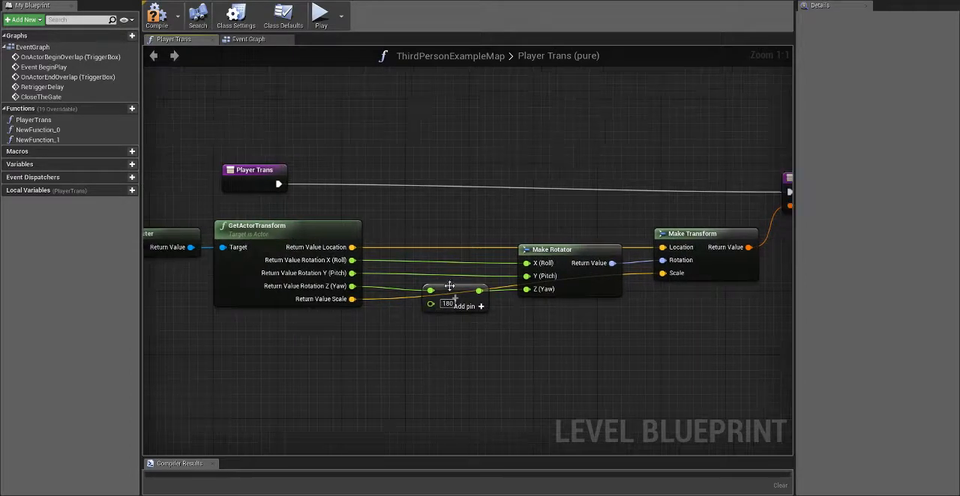
left_click(450, 303)
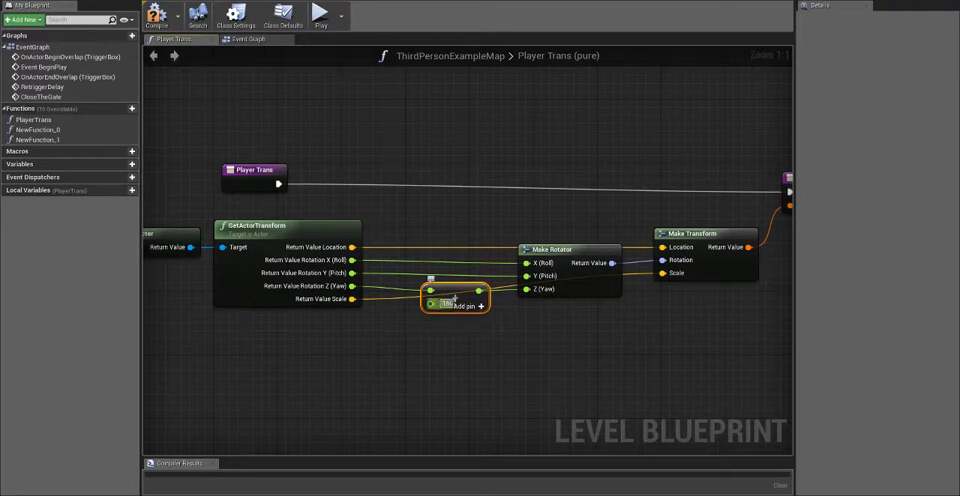
mouse_move(352, 286)
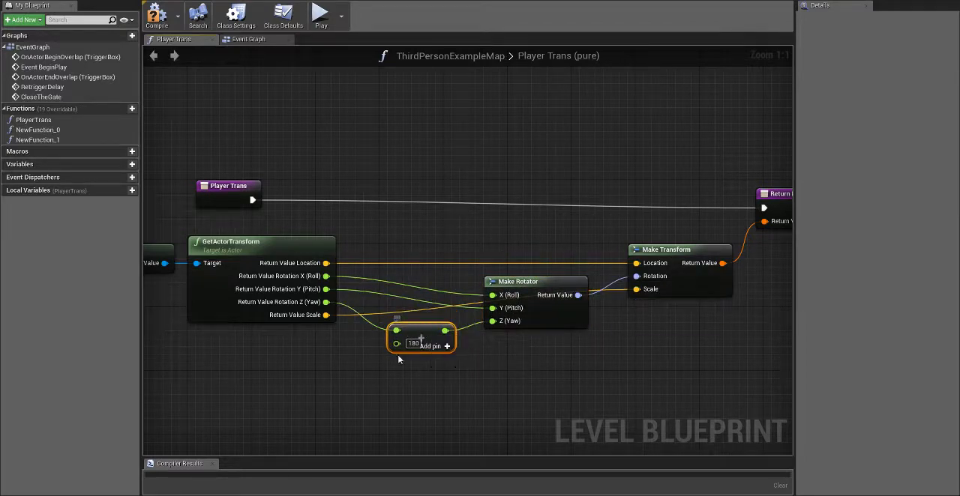
left_click_drag(420, 345, 412, 346)
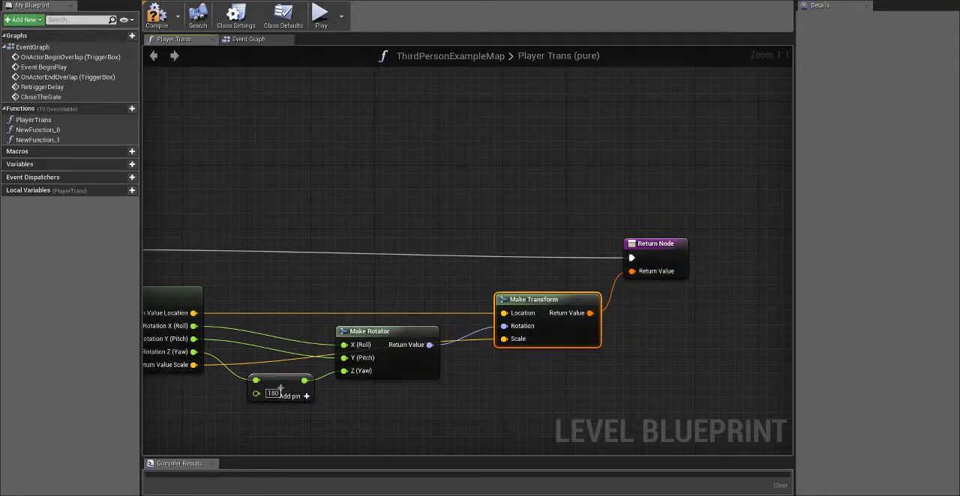
Step: Browse the Event Graph's gate-reset and timer nodes and inspect the SET Gone Indoors node
left_click(255, 39)
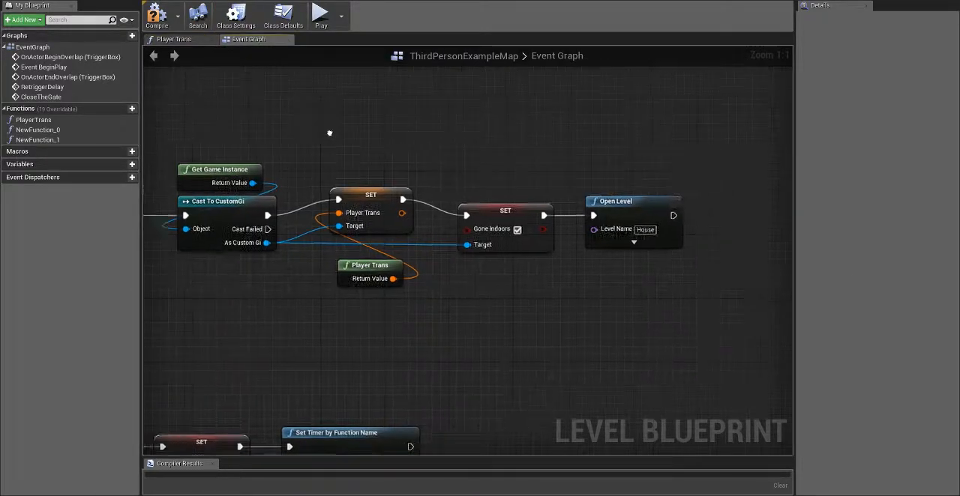
scroll("down", 3)
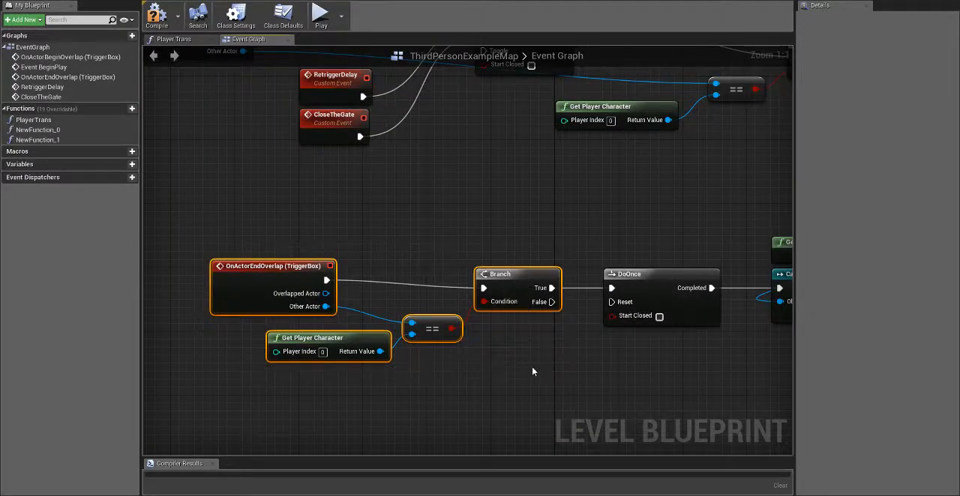
mouse_move(362, 341)
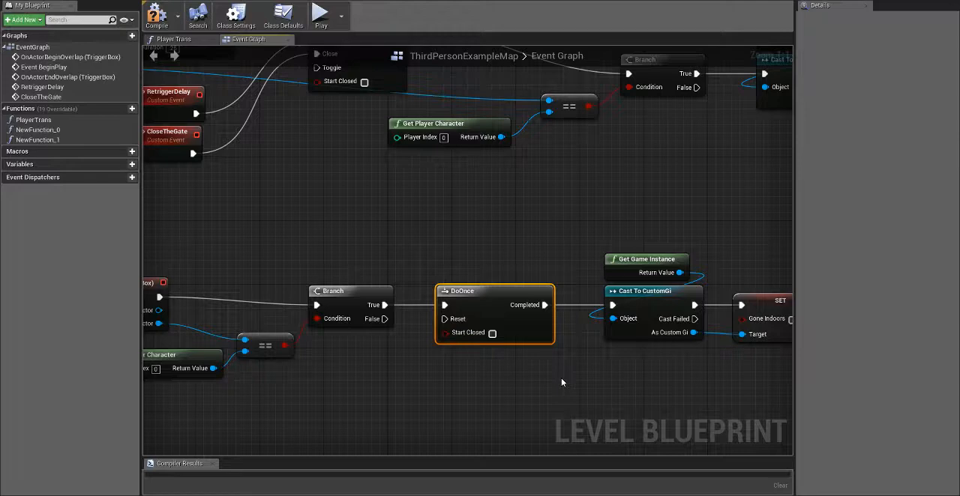
left_click_drag(562, 383, 567, 379)
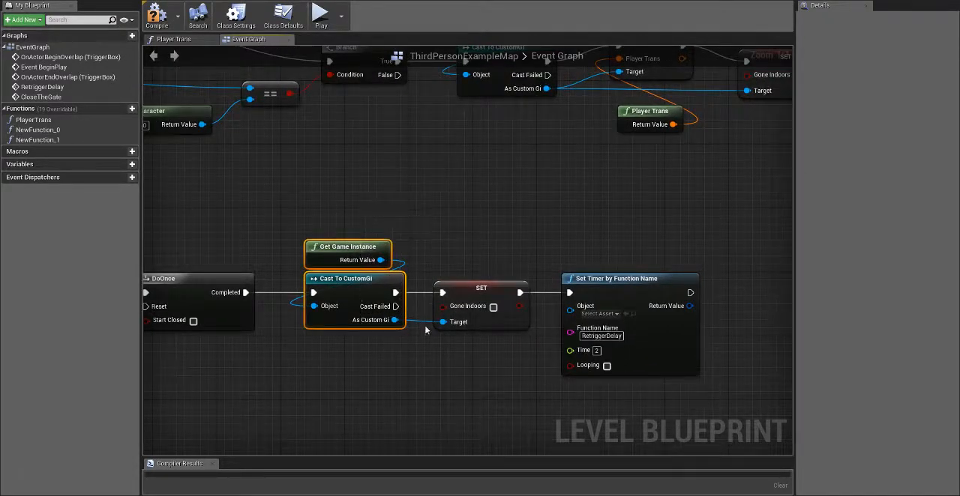
left_click(481, 288)
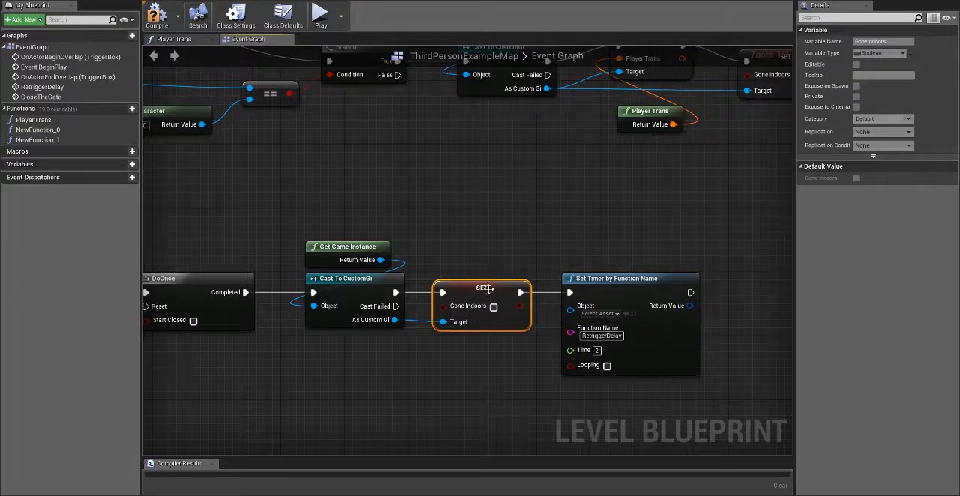
mouse_move(494, 308)
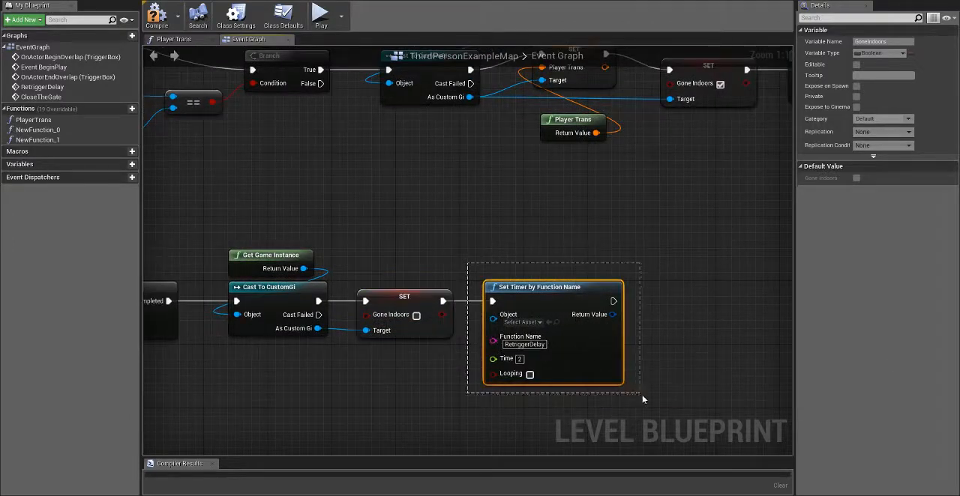
mouse_move(556, 287)
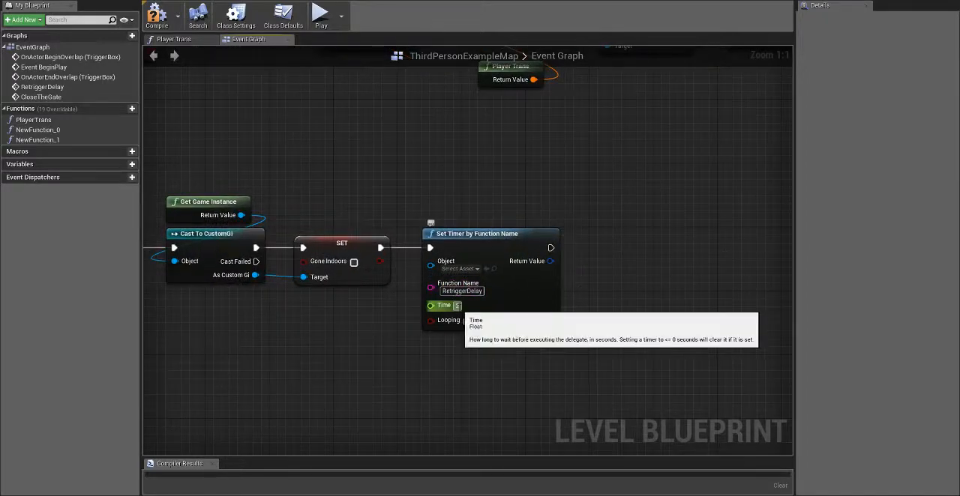
scroll("down", 3)
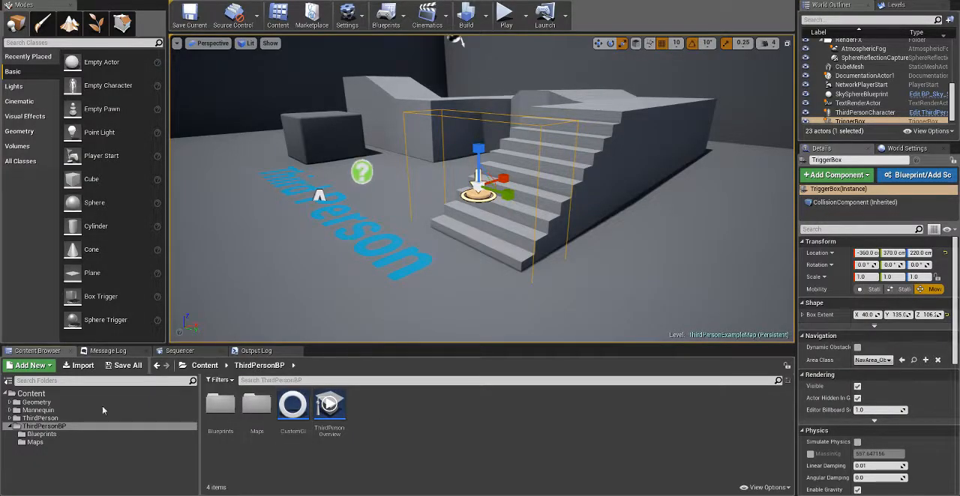
Step: Save ThirdPersonExampleMap, open the House level from Maps, and bring up its TriggerBox actions
left_click(35, 442)
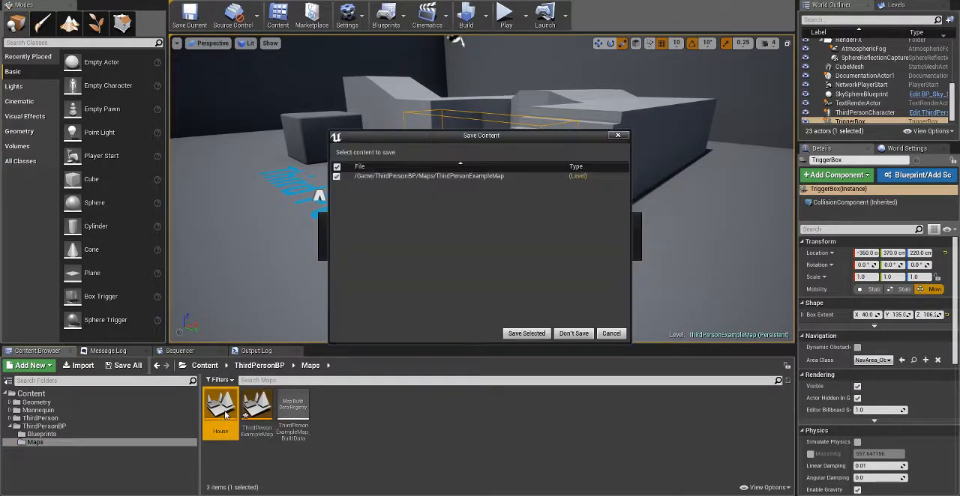
left_click(526, 333)
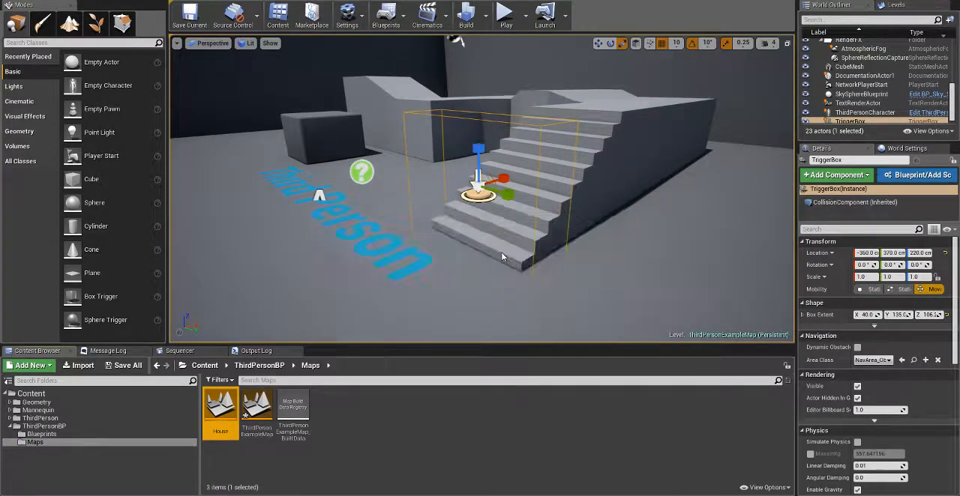
double_click(221, 405)
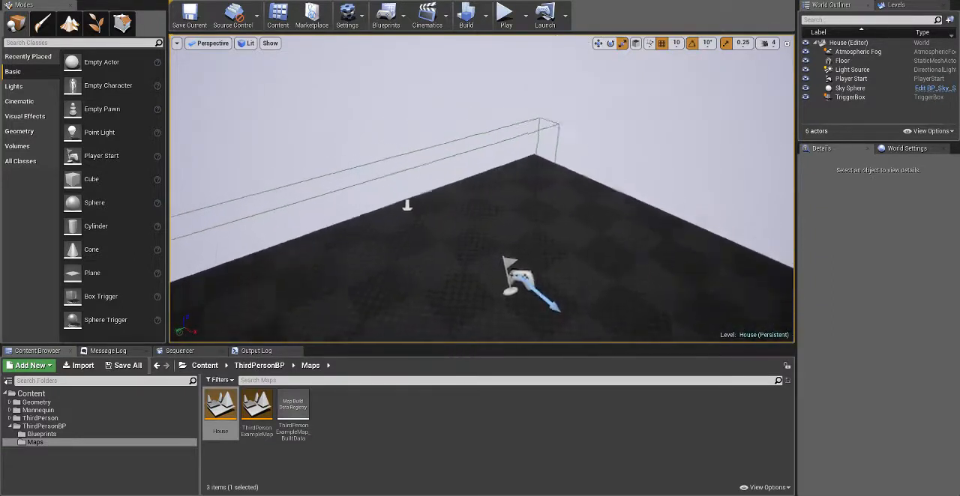
left_click(850, 97)
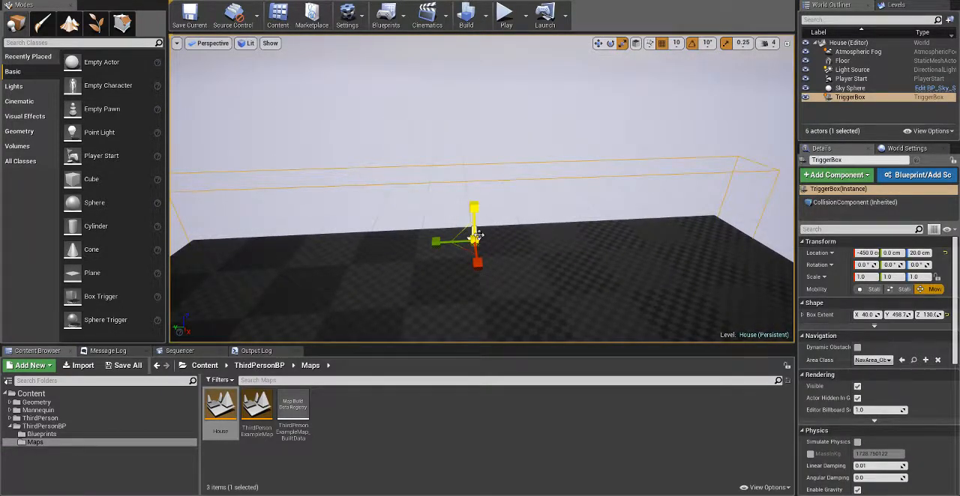
right_click(474, 237)
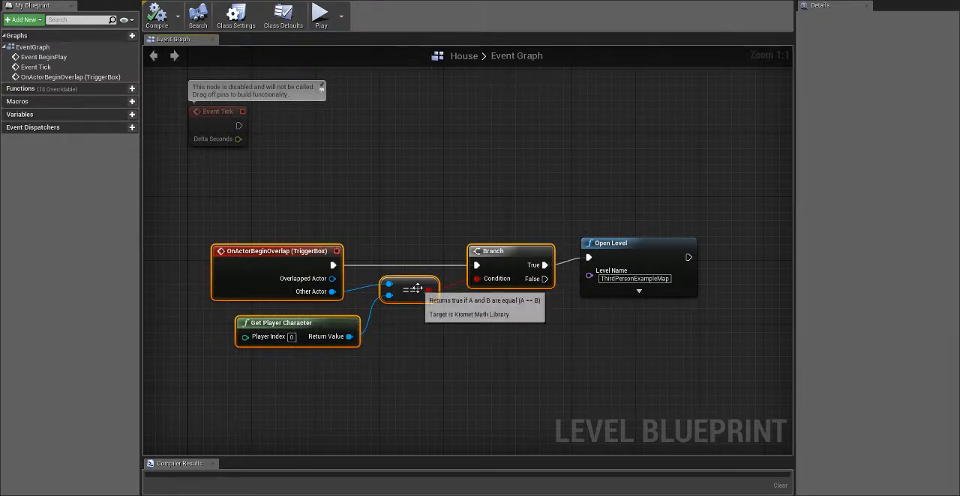
mouse_move(637, 256)
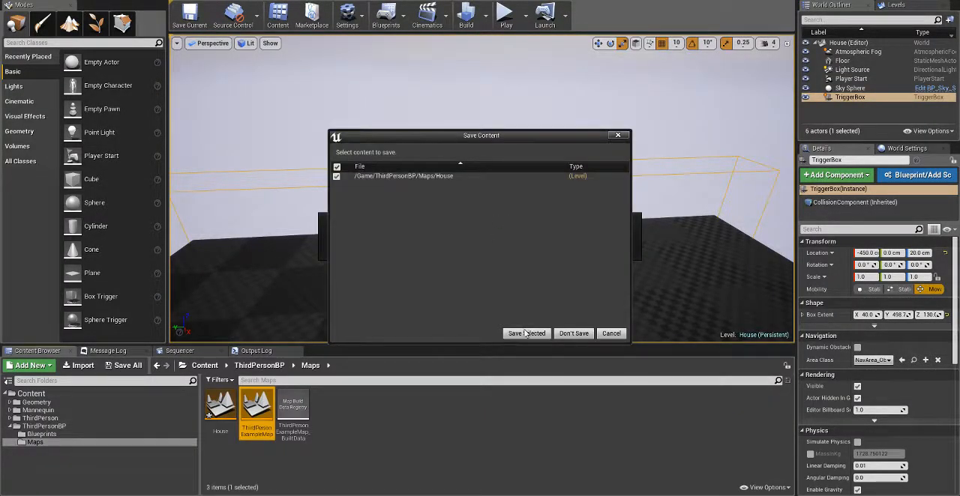
Step: Save House, open the ThirdPersonExampleMap Level Blueprint, and pan to the control rotation nodes
left_click(526, 334)
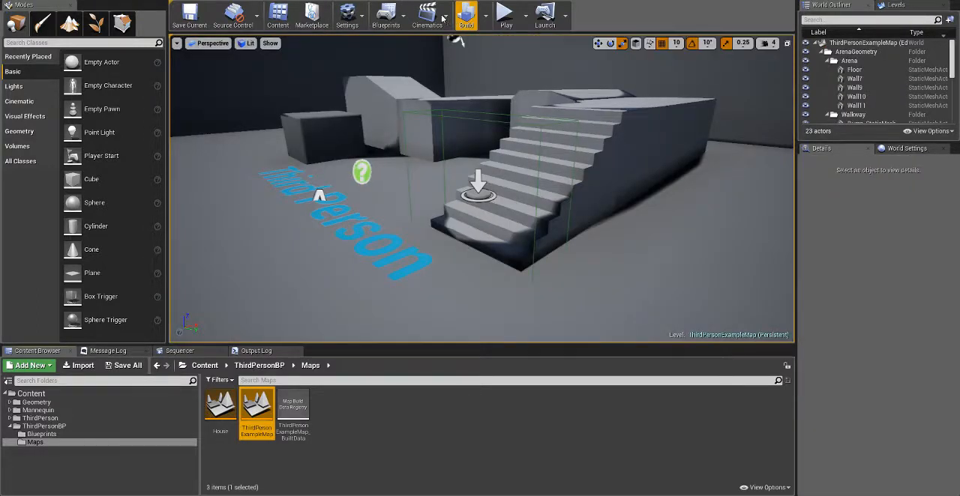
left_click(387, 15)
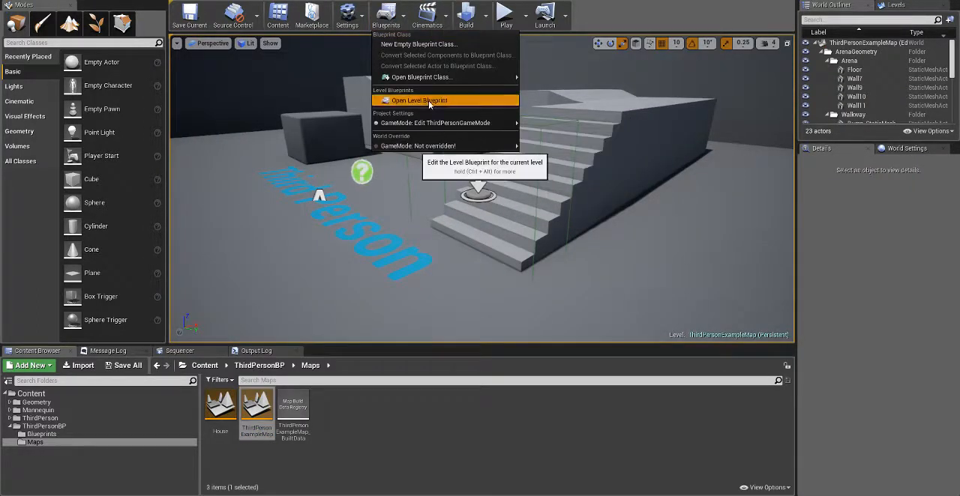
left_click(419, 99)
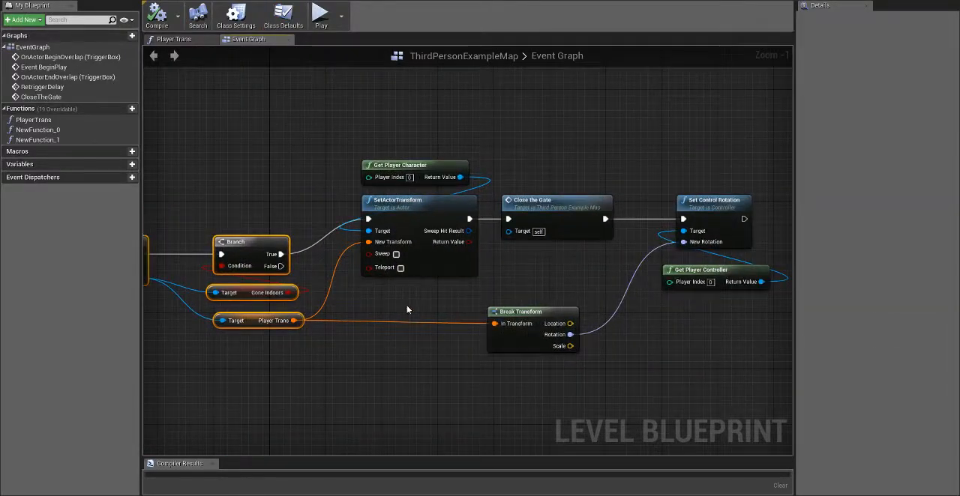
left_click_drag(330, 127, 536, 281)
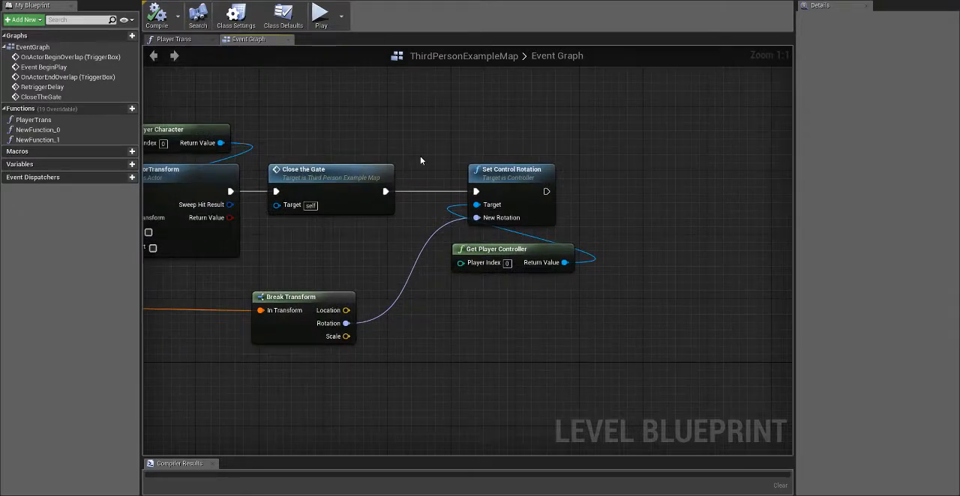
Step: Try adding Get Player Controller and rotation-output nodes, cancel, then select the rotation nodes
left_click(510, 169)
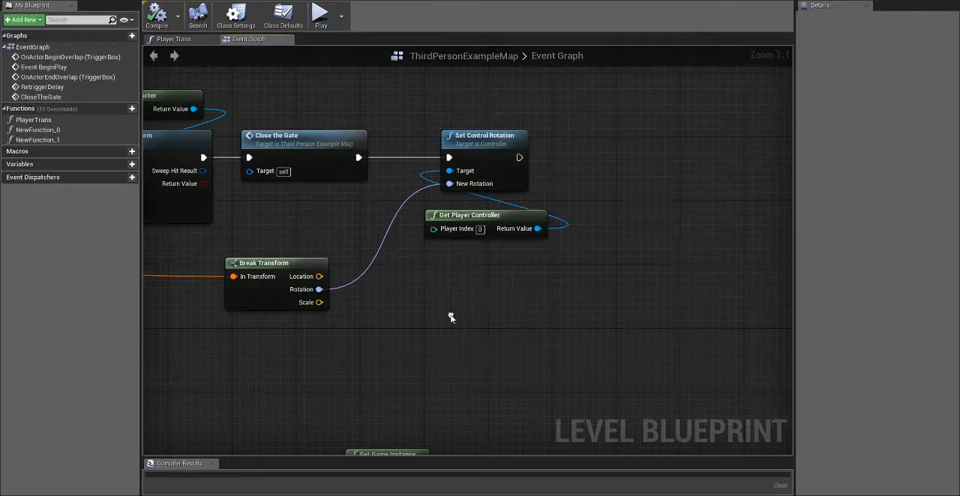
type("get p")
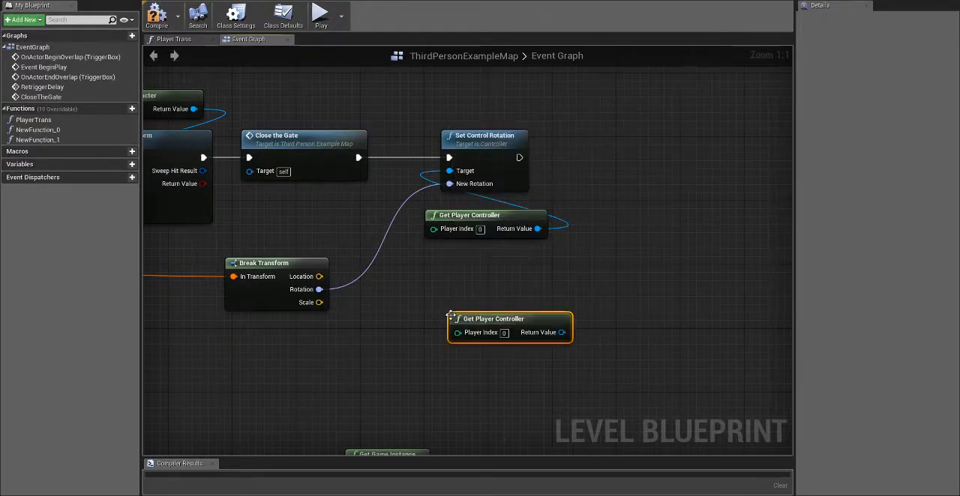
left_click_drag(561, 332, 626, 270)
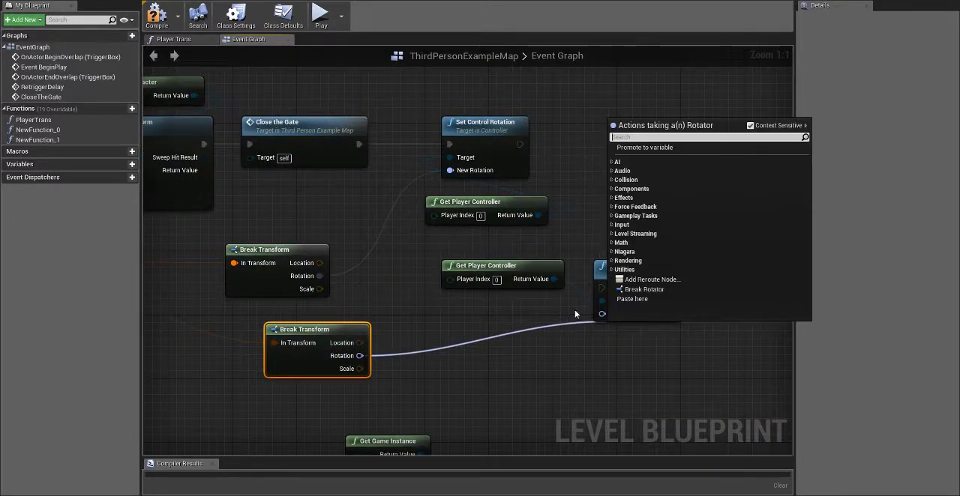
left_click(632, 290)
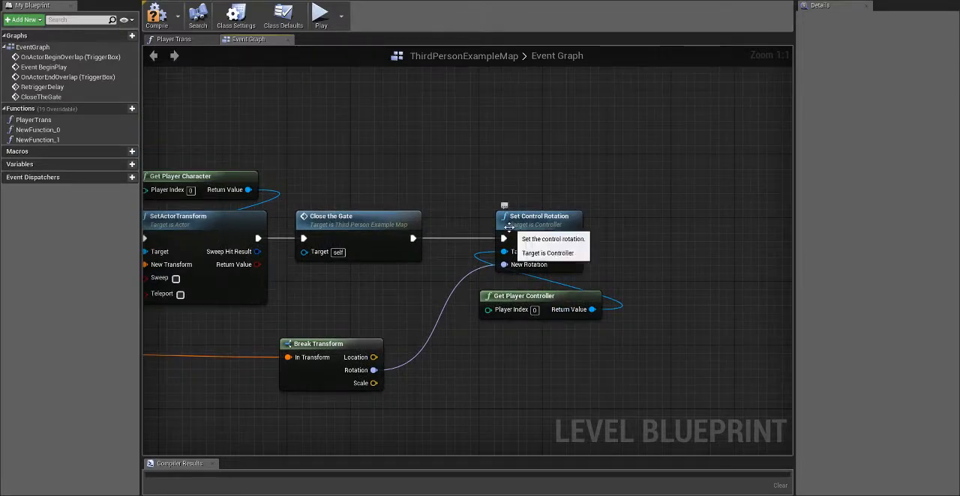
left_click(538, 217)
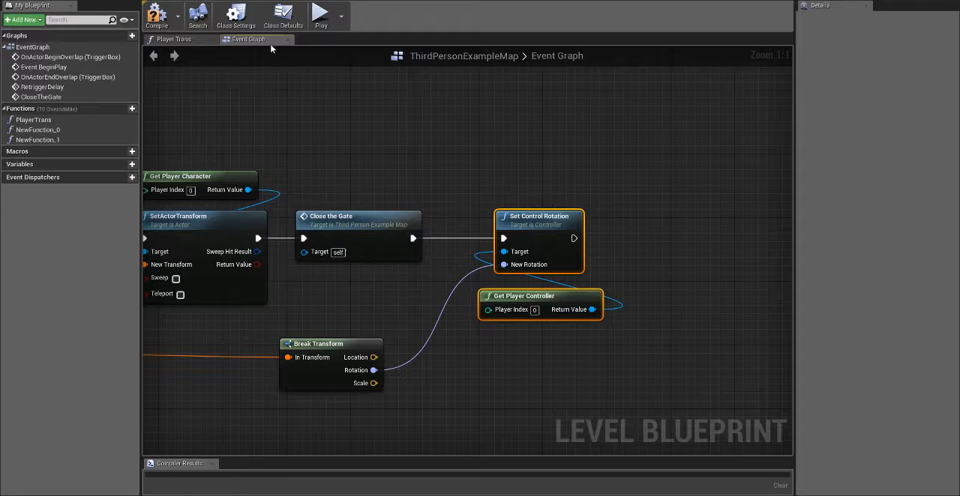
mouse_move(319, 18)
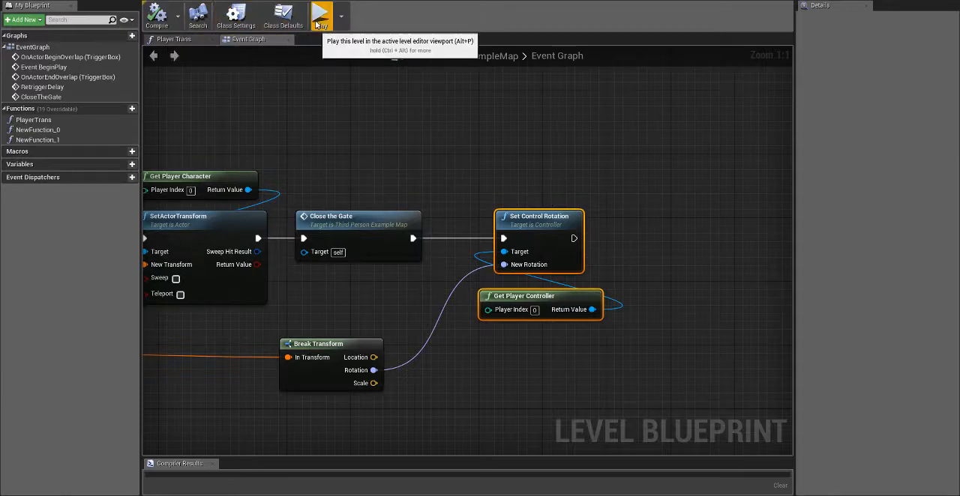
Step: Play-test ThirdPersonExampleMap, stop the session, and zoom out the blueprint graph
left_click(316, 15)
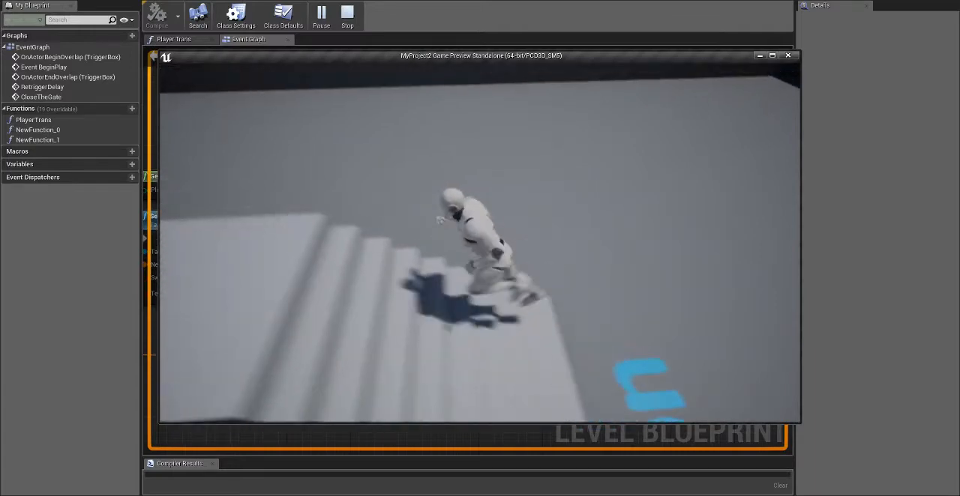
left_click(346, 14)
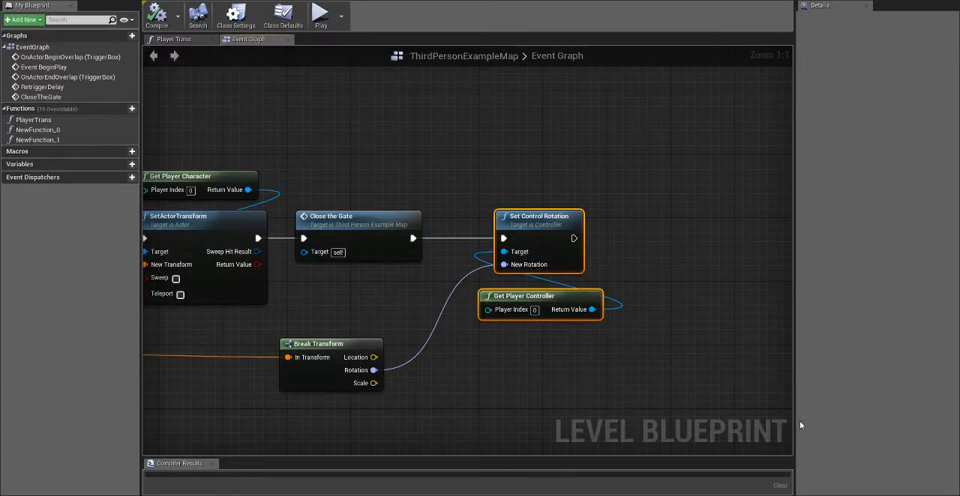
scroll("down", 3)
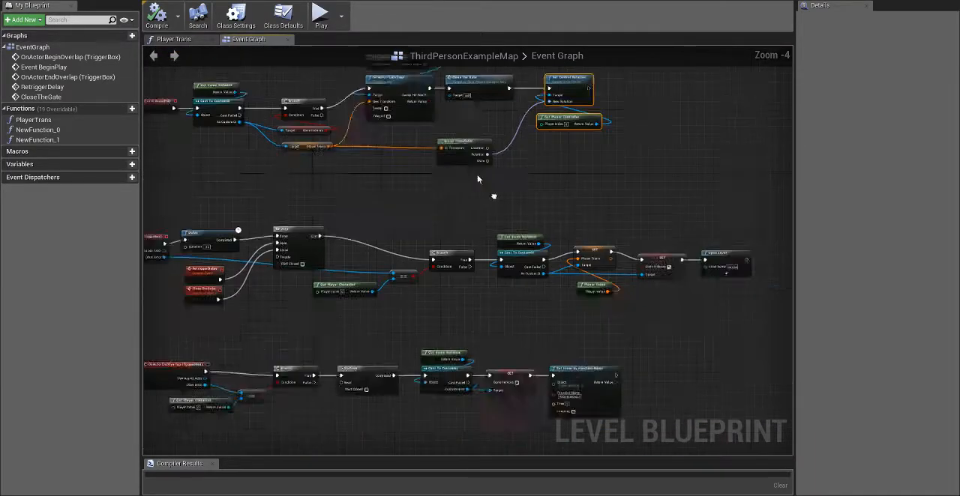
scroll("down", 3)
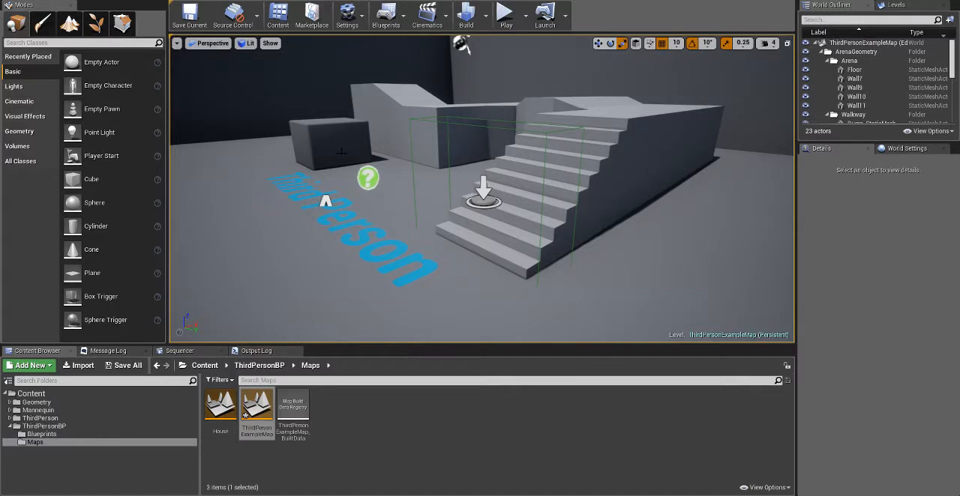
mouse_move(417, 444)
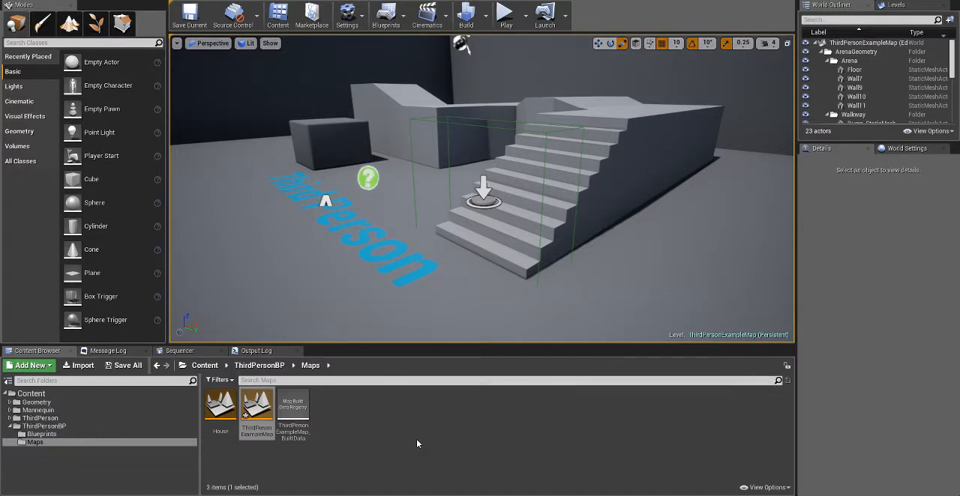